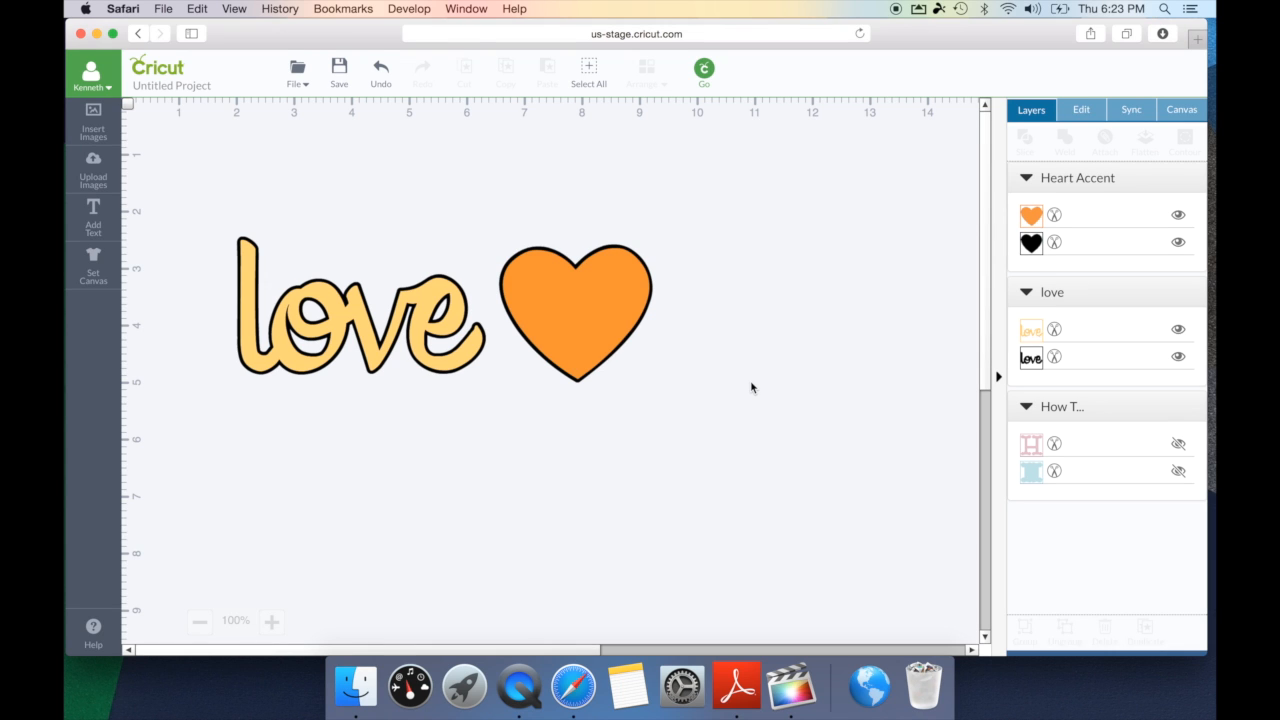
pyautogui.moveTo(435, 320)
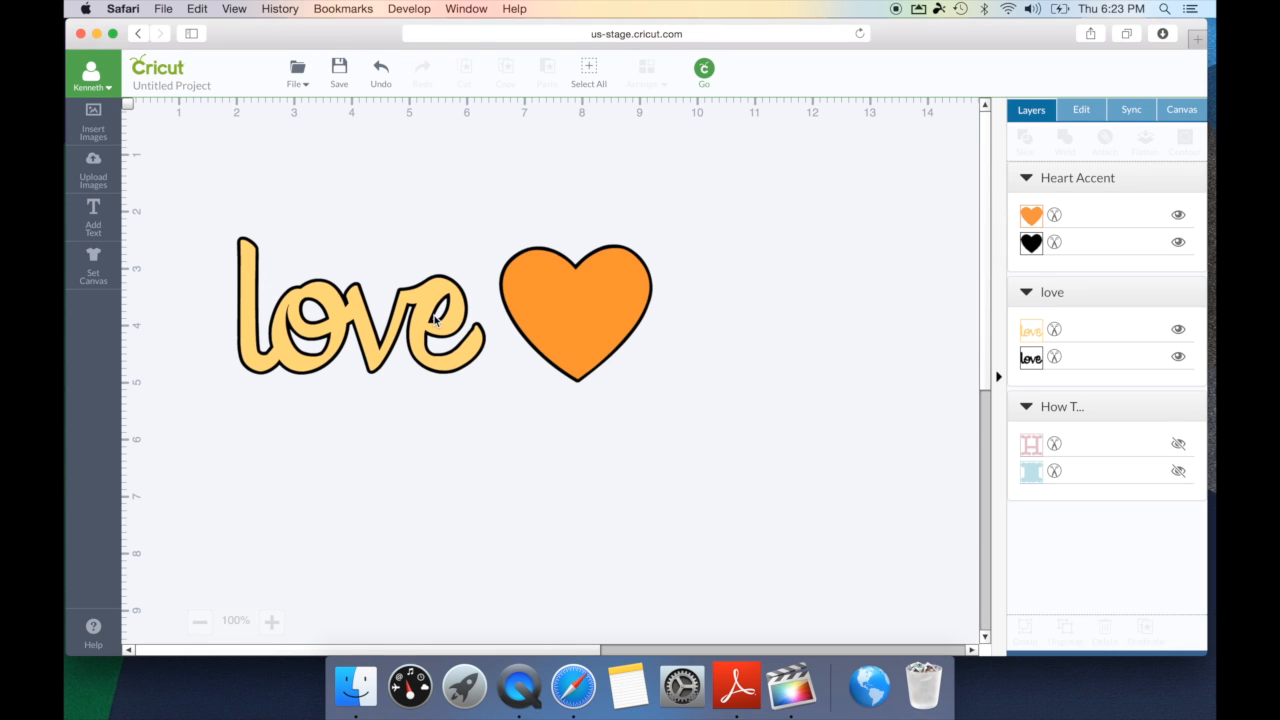
# Ungroup the love word and the heart into their orange and black layers.
pyautogui.rightClick(360, 320)
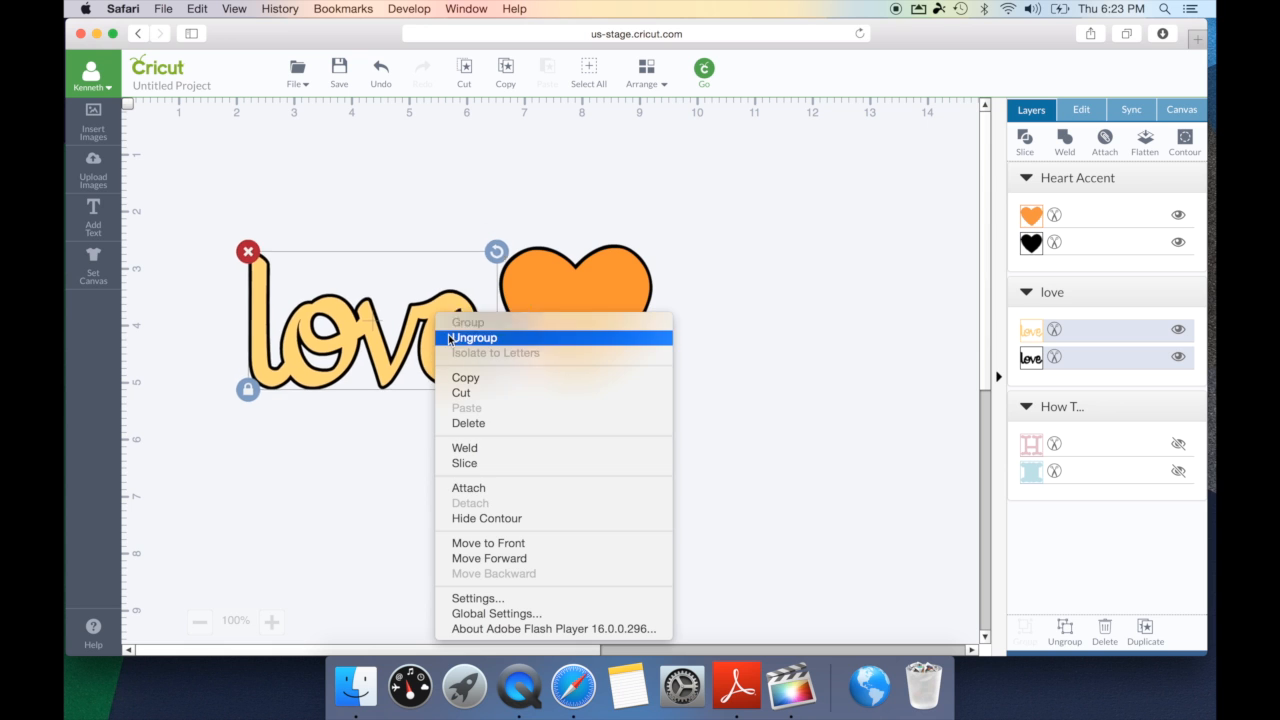
pyautogui.click(473, 337)
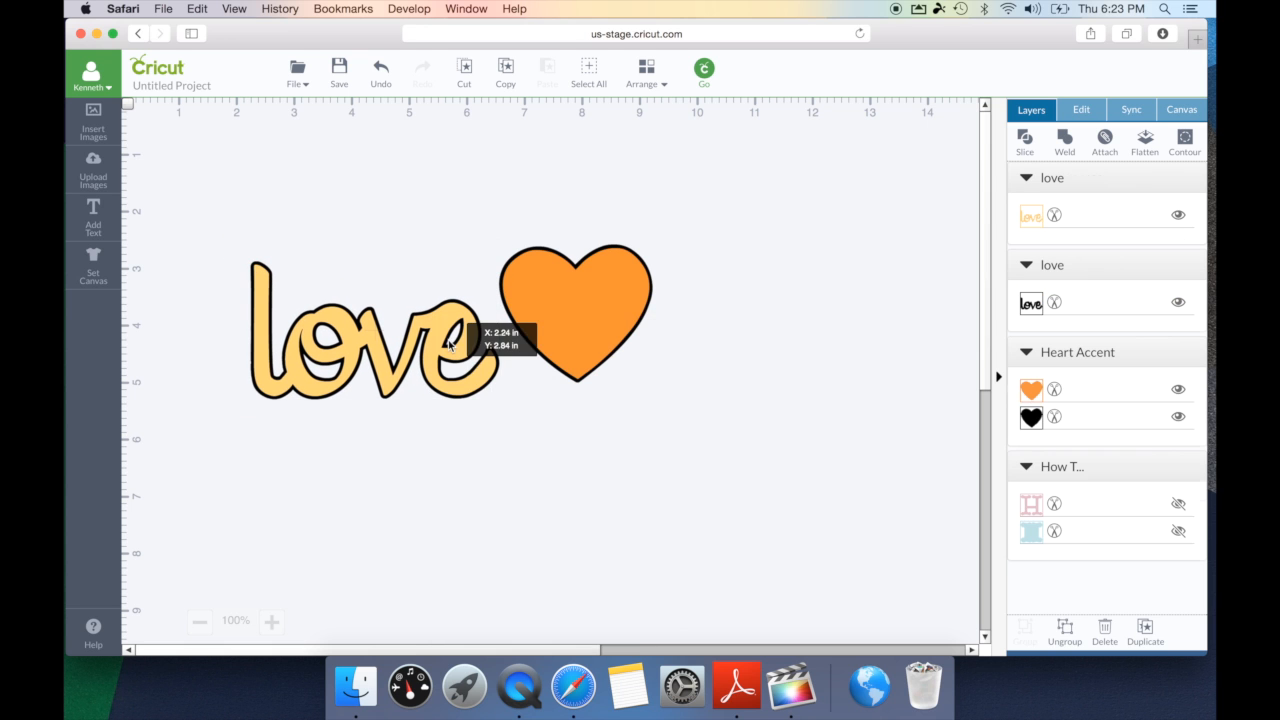
pyautogui.rightClick(575, 315)
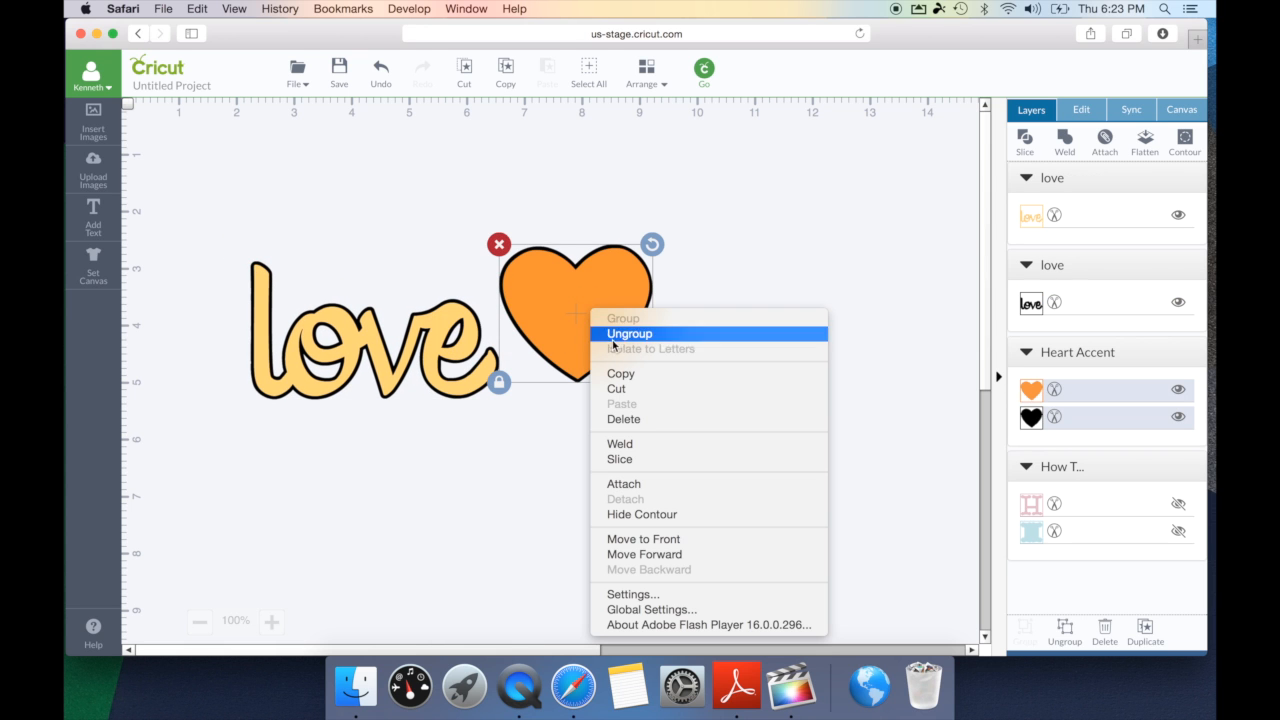
pyautogui.click(629, 333)
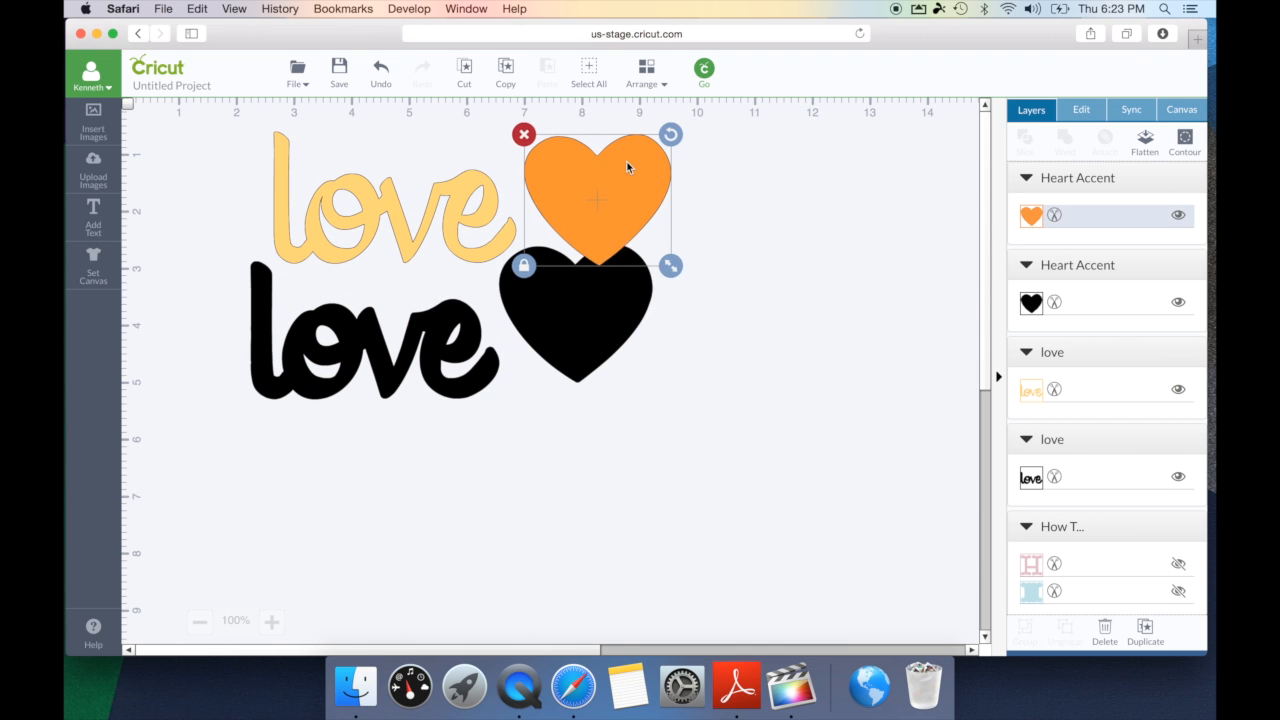
# Lift the orange heart off its black shadow and tilt it about 11° over the love.
pyautogui.moveTo(585, 315); pyautogui.dragTo(880, 315)
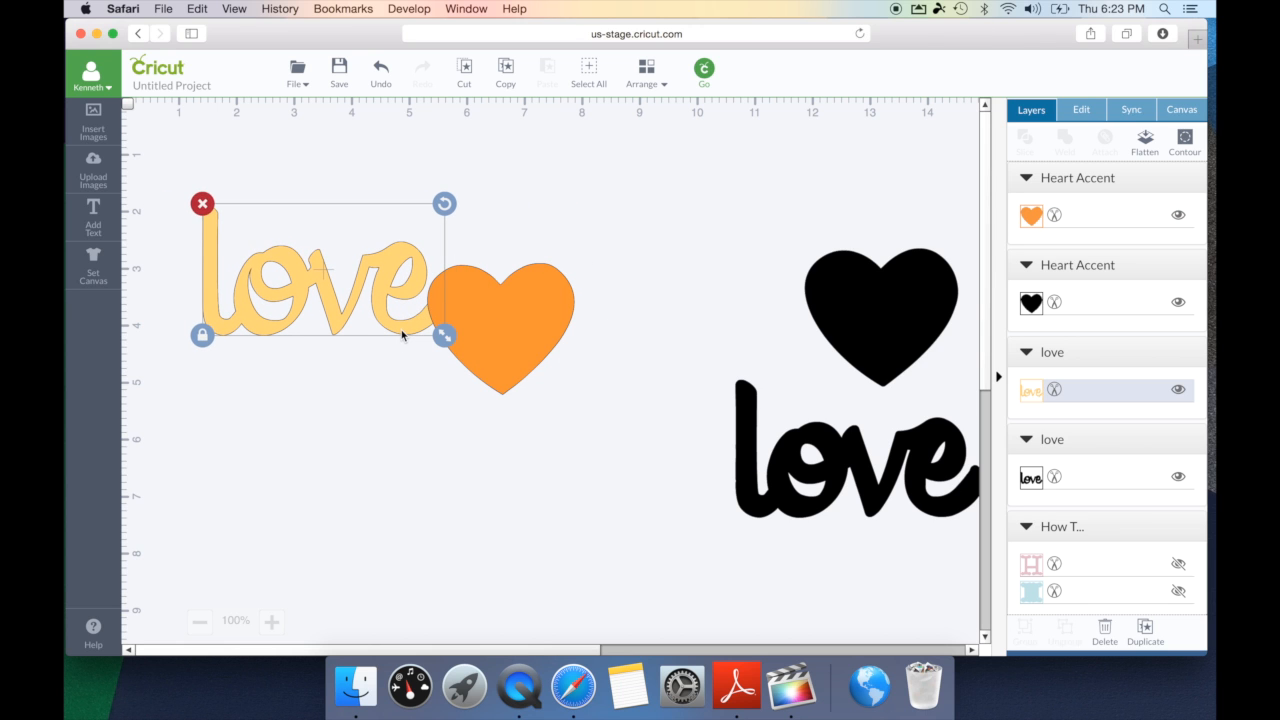
pyautogui.click(500, 320)
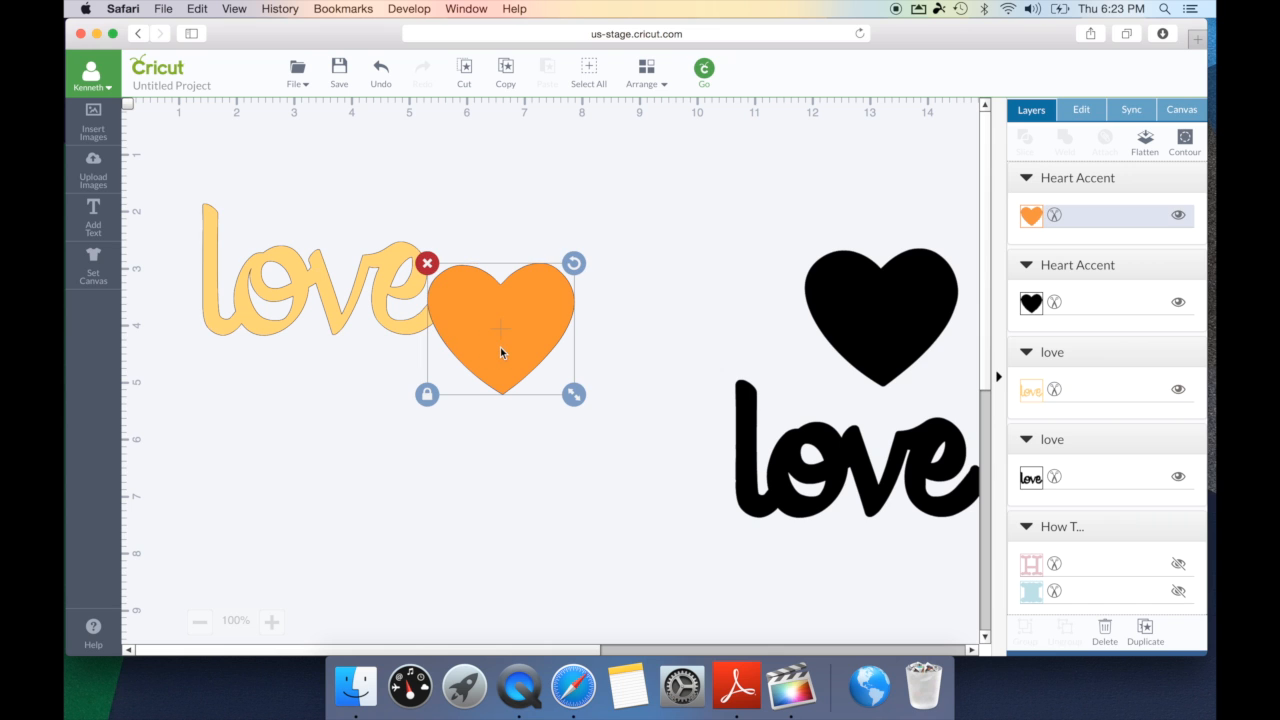
pyautogui.moveTo(573, 263); pyautogui.dragTo(586, 278)
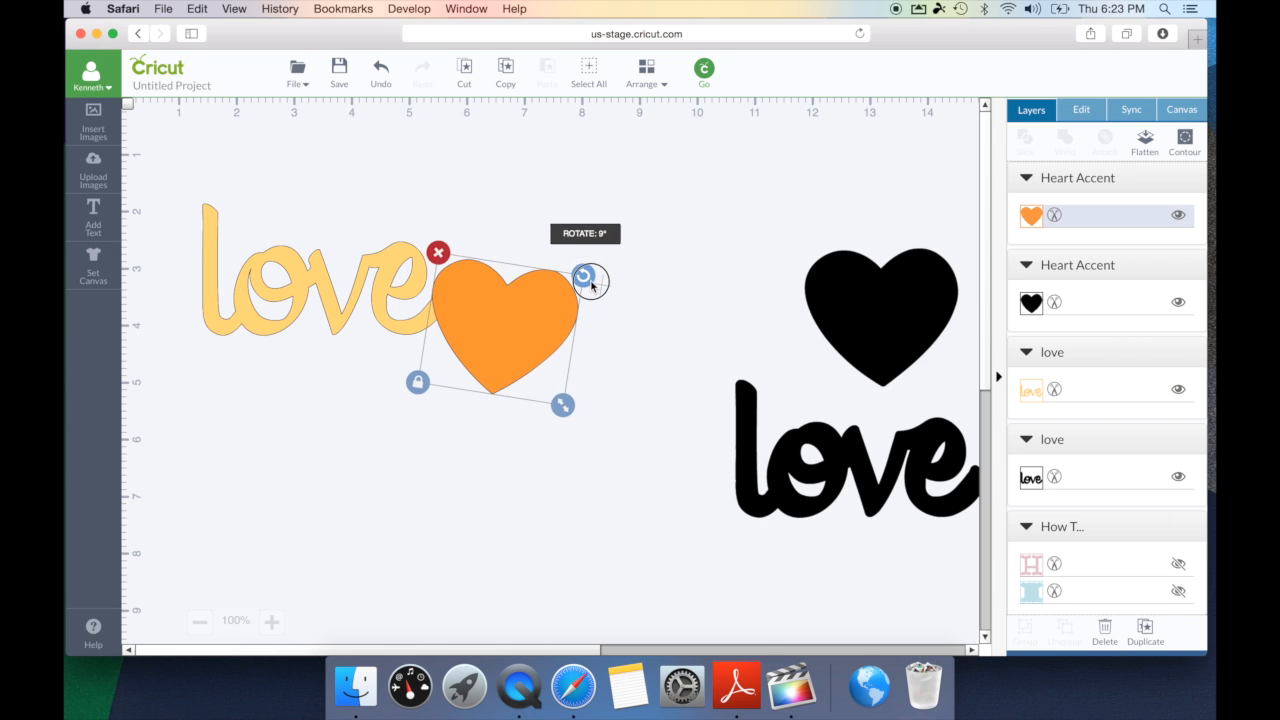
pyautogui.moveTo(585, 278); pyautogui.dragTo(595, 293)
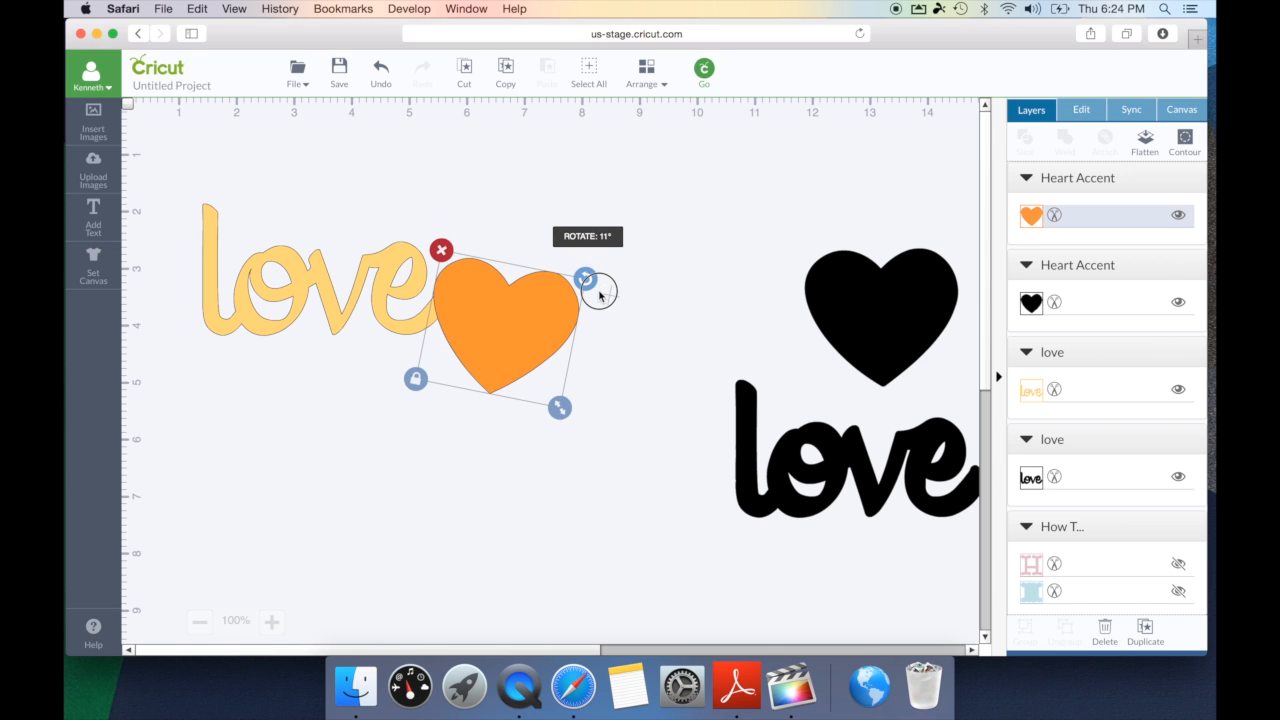
pyautogui.moveTo(585, 280); pyautogui.dragTo(560, 340)
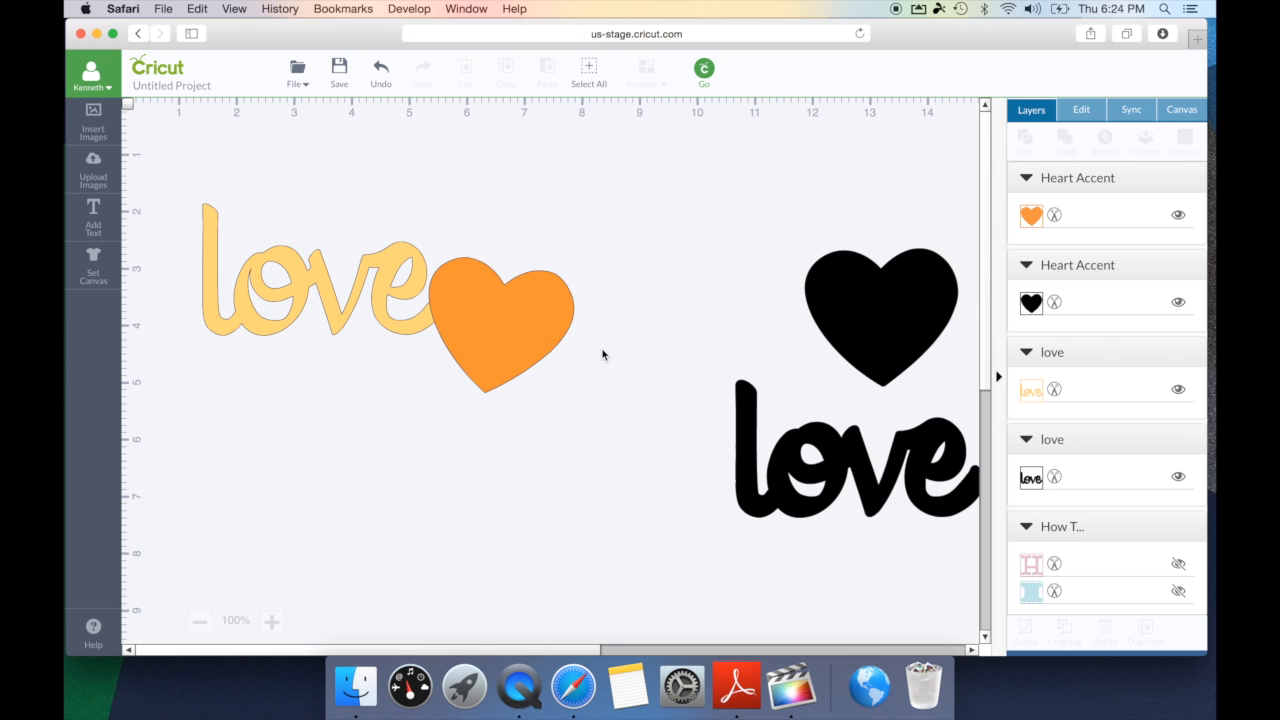
# Weld the tilted orange heart to the yellow love word.
pyautogui.click(505, 320)
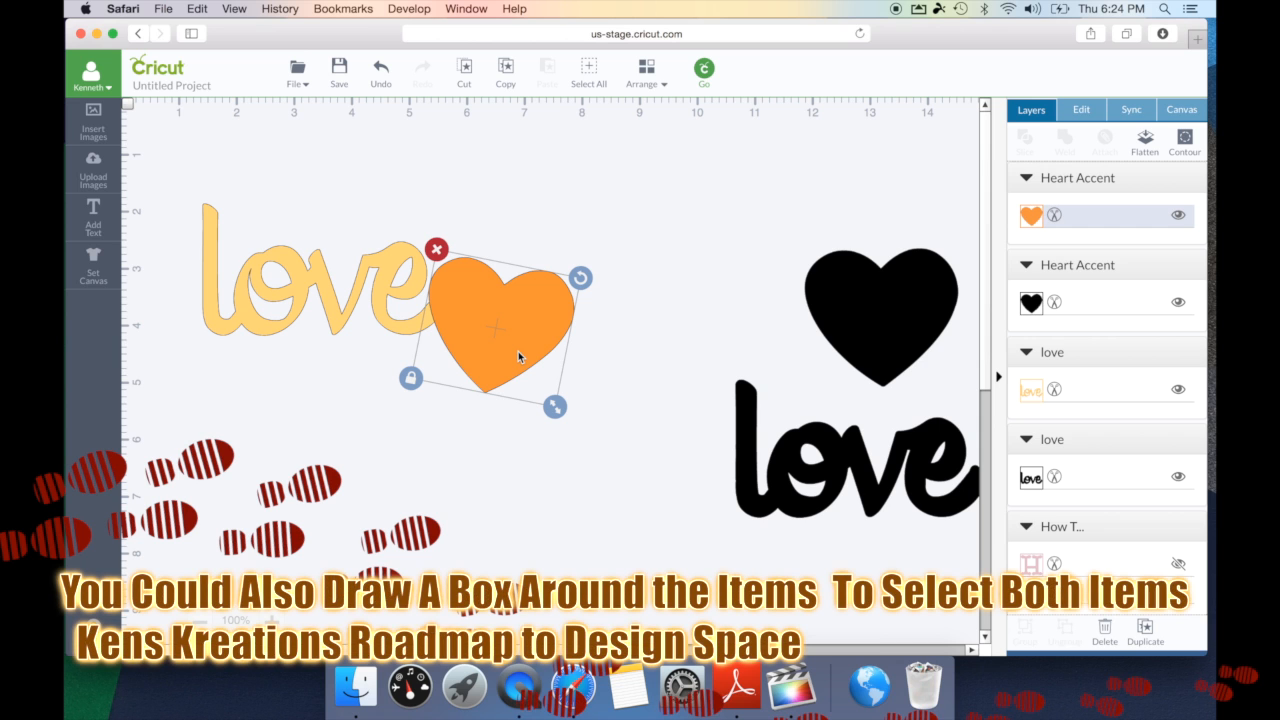
pyautogui.moveTo(491, 356)
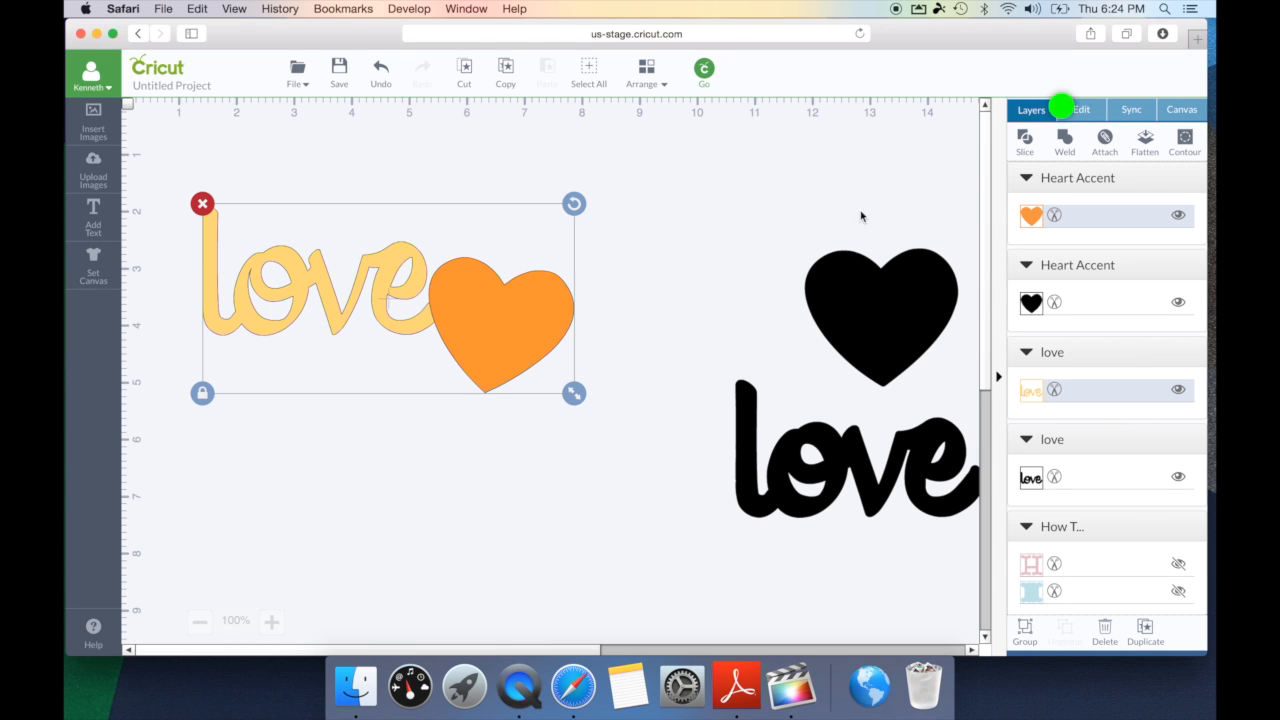
pyautogui.moveTo(1075, 159)
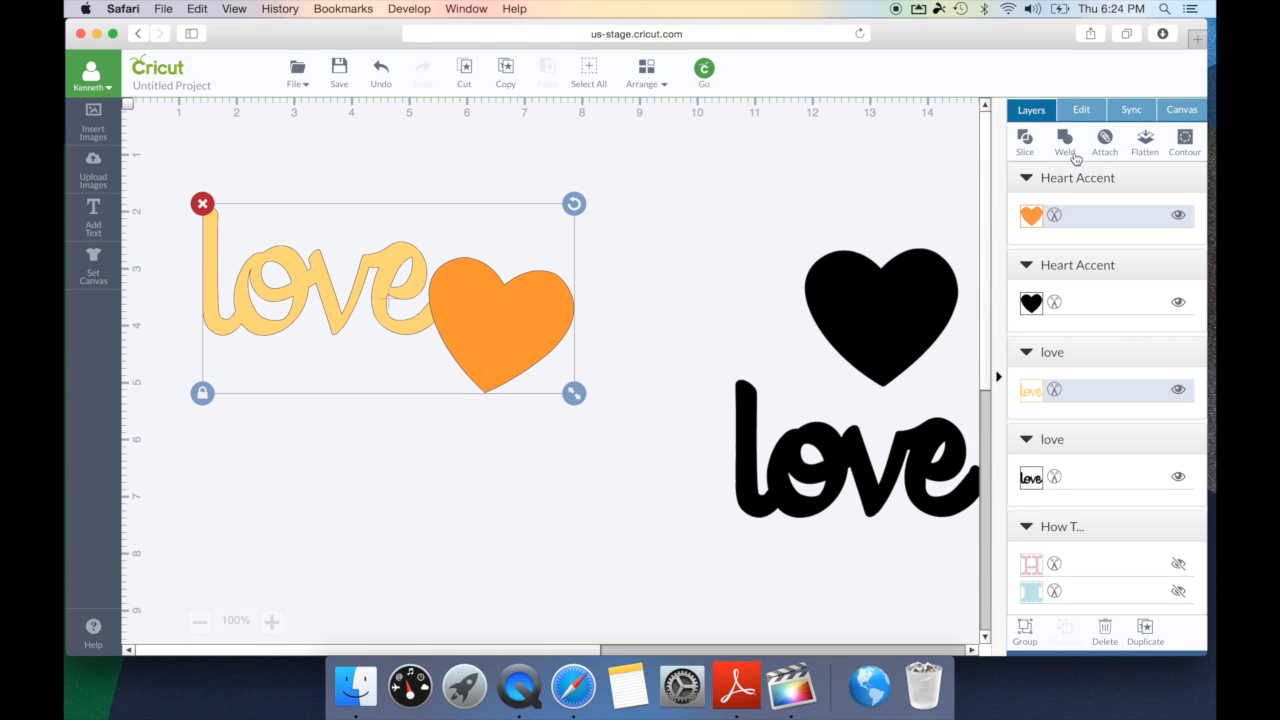
pyautogui.moveTo(1064, 142)
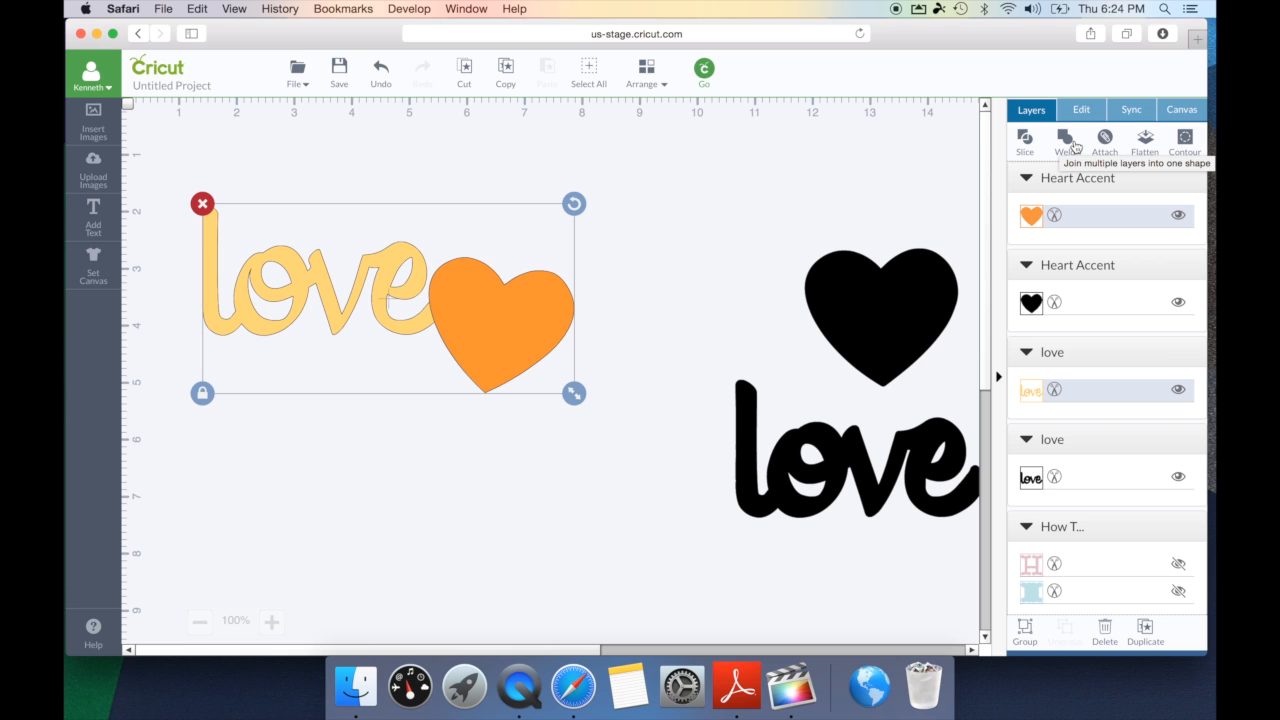
pyautogui.click(1065, 140)
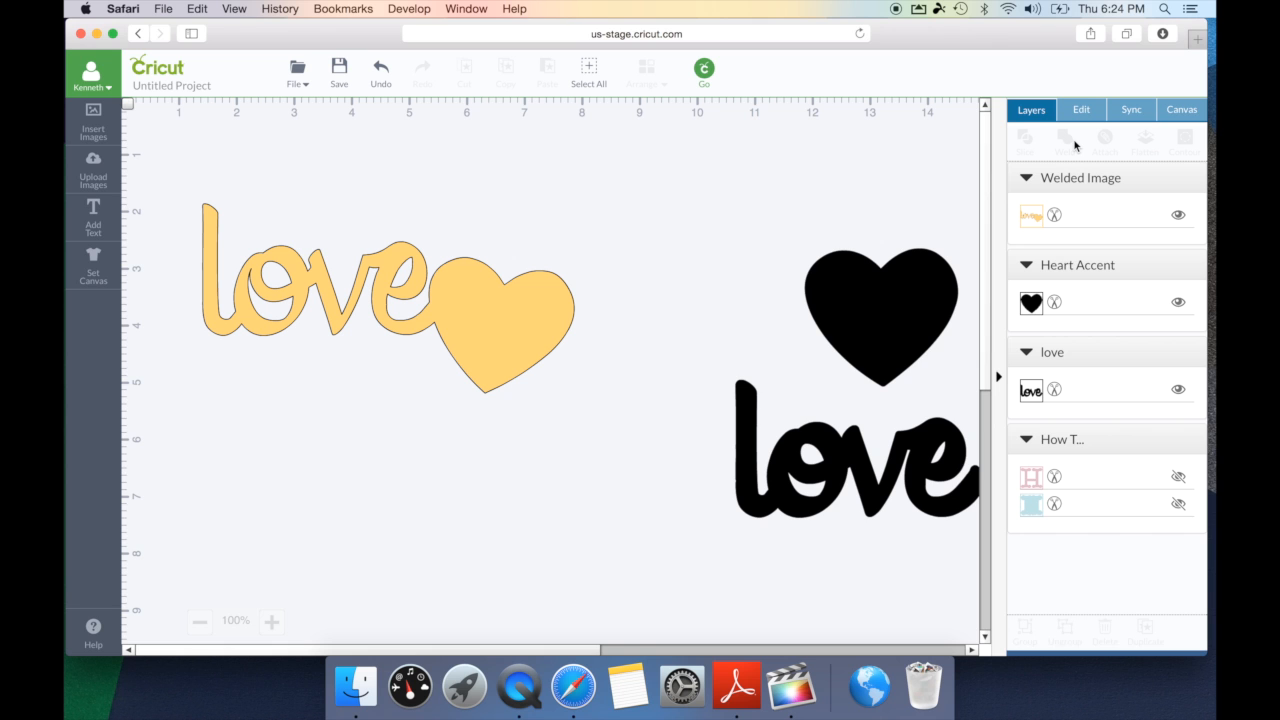
pyautogui.moveTo(815, 470)
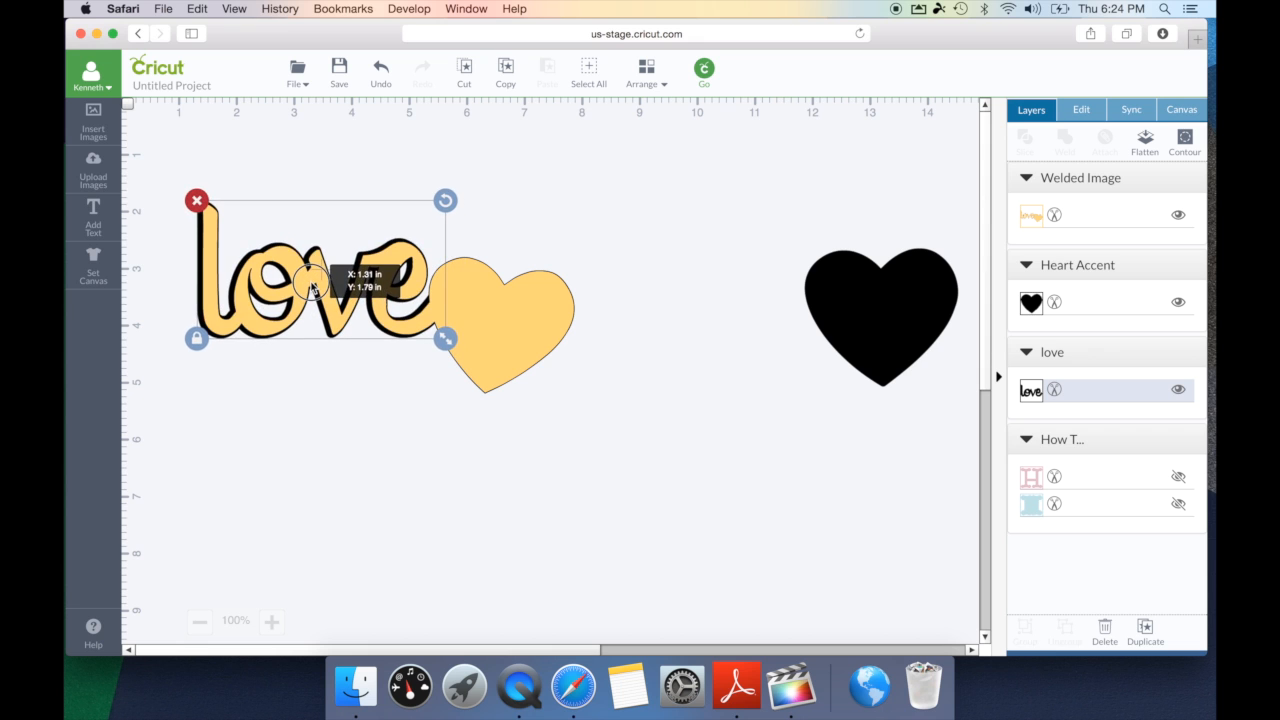
# Place the black love and heart behind the welded shape, rotating the heart about 17°.
pyautogui.moveTo(310, 285); pyautogui.dragTo(315, 285)
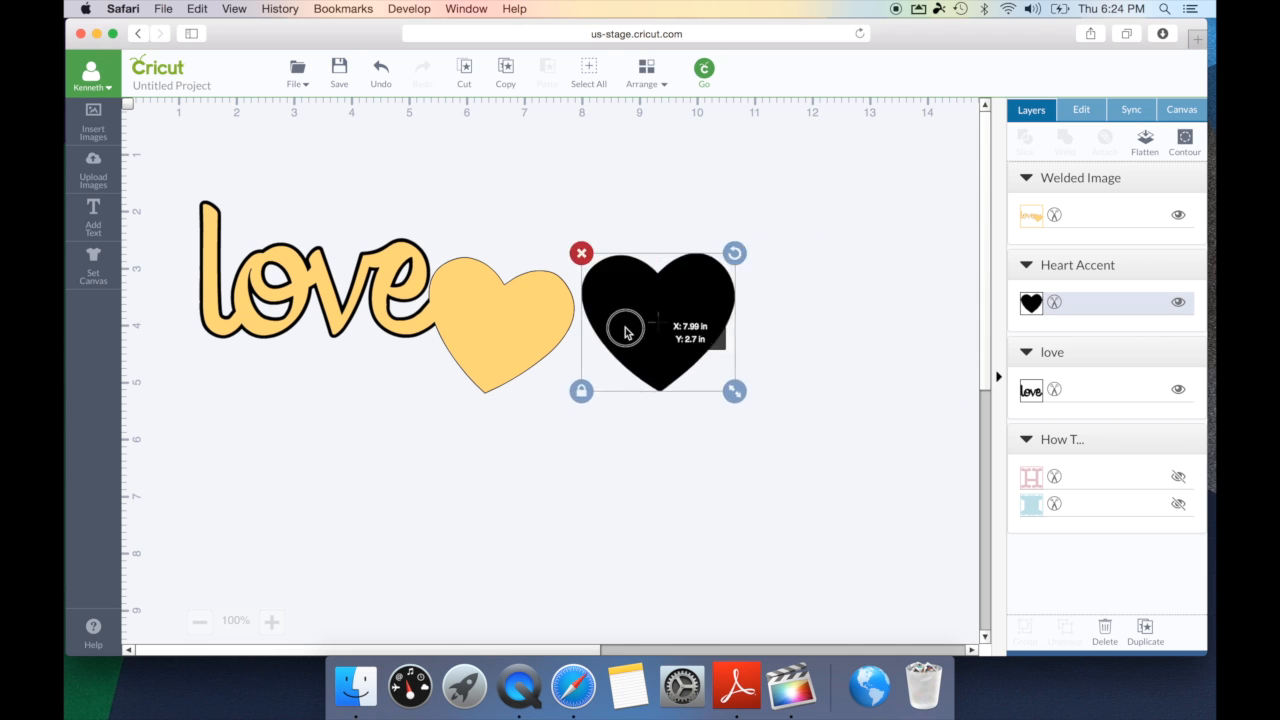
pyautogui.moveTo(655, 320); pyautogui.dragTo(478, 338)
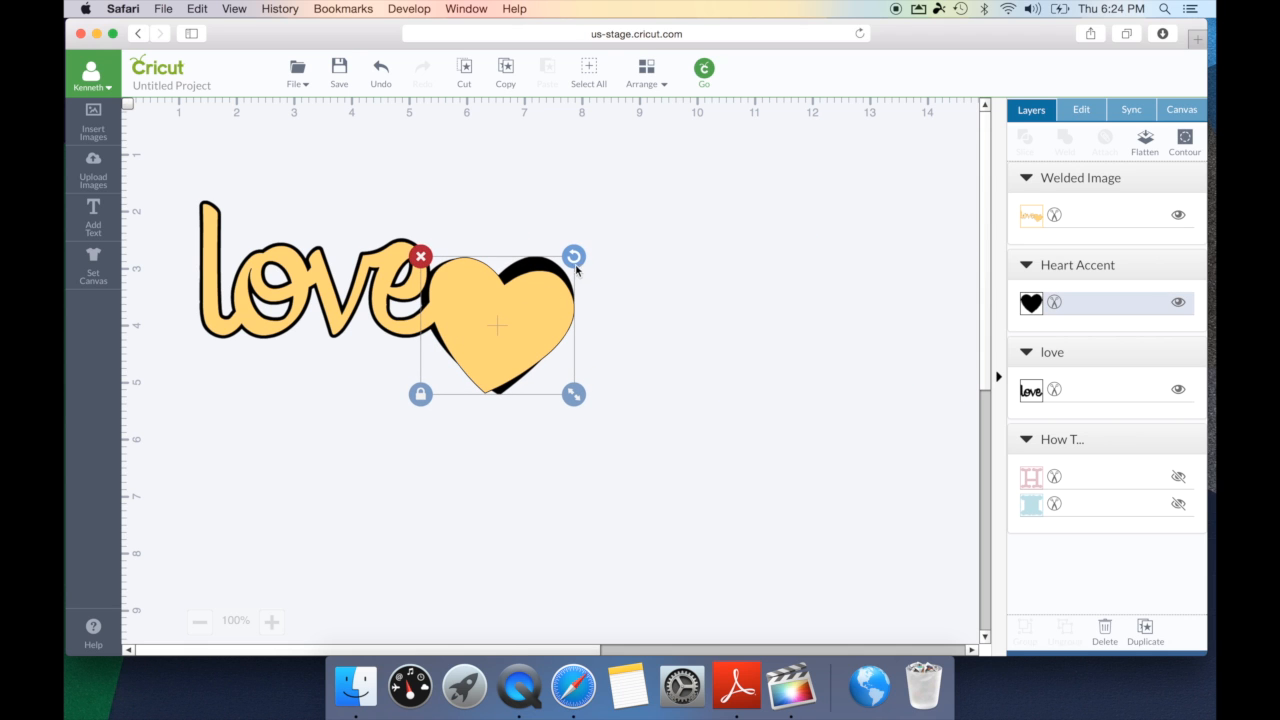
pyautogui.moveTo(574, 256); pyautogui.dragTo(587, 270)
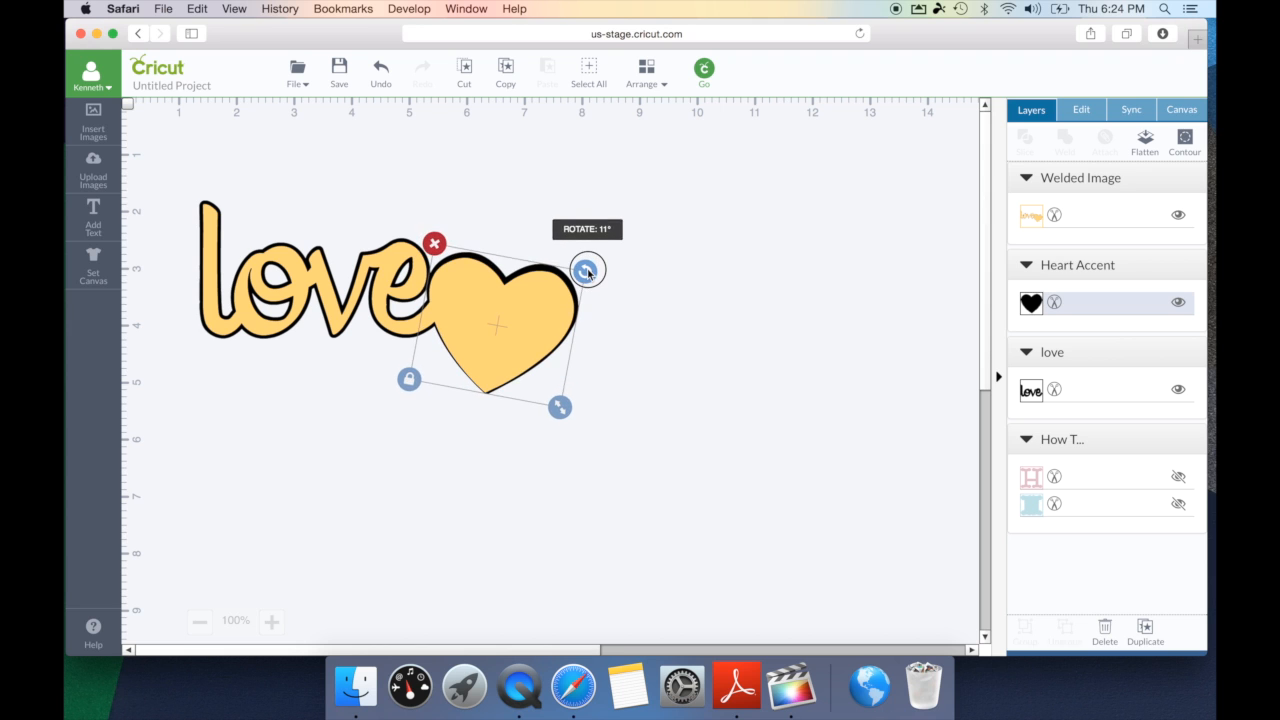
pyautogui.moveTo(587, 269); pyautogui.dragTo(592, 279)
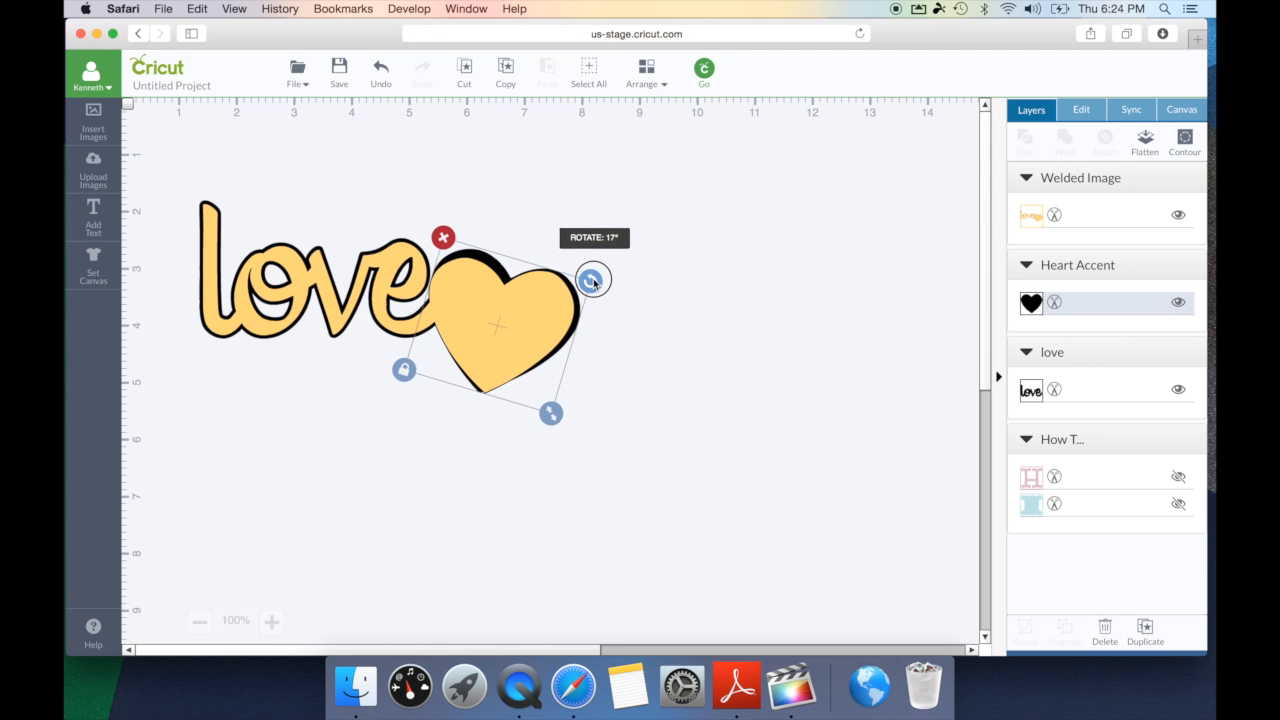
pyautogui.moveTo(592, 278); pyautogui.dragTo(592, 285)
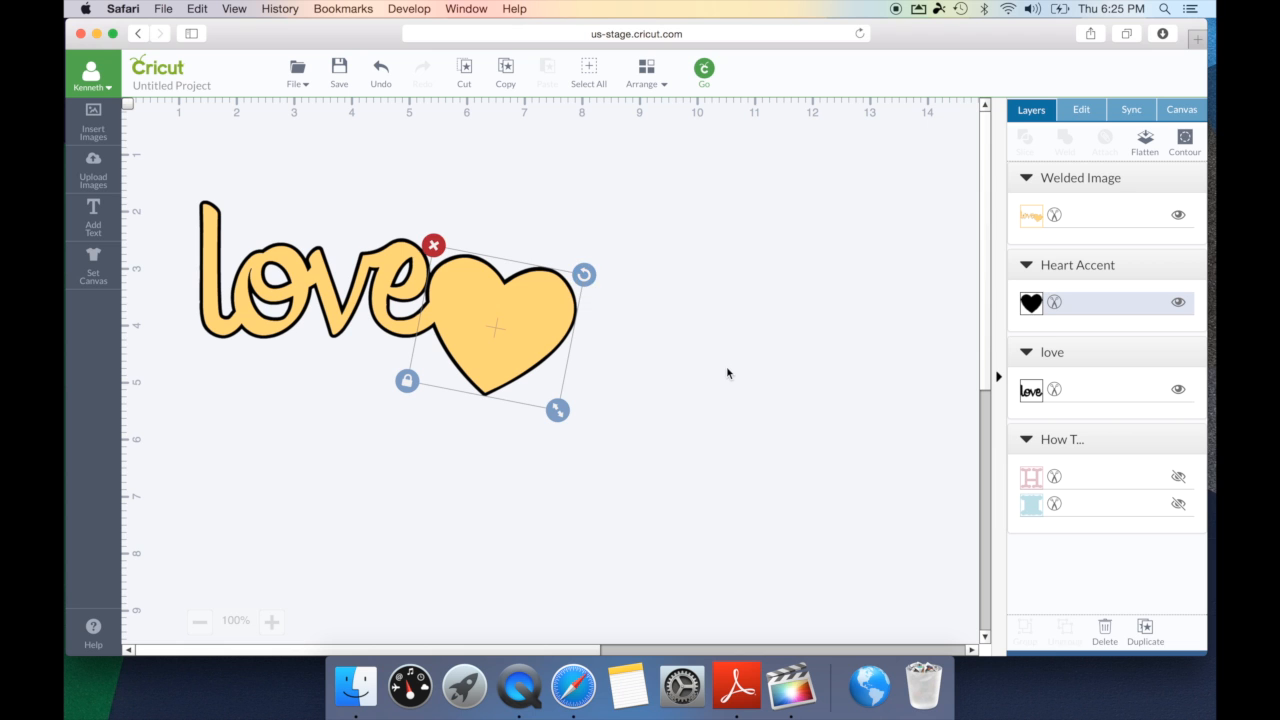
pyautogui.click(728, 373)
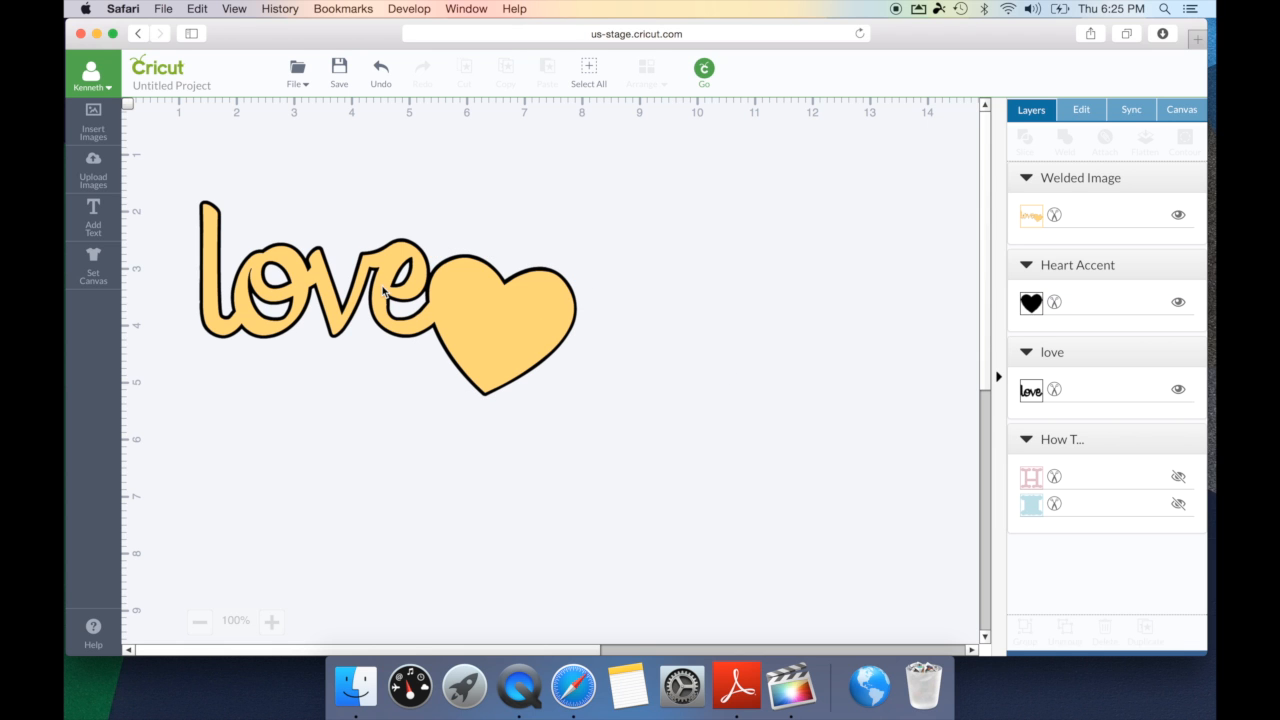
# Move the yellow shape aside, weld the black love and heart, then bring yellow back.
pyautogui.click(385, 290)
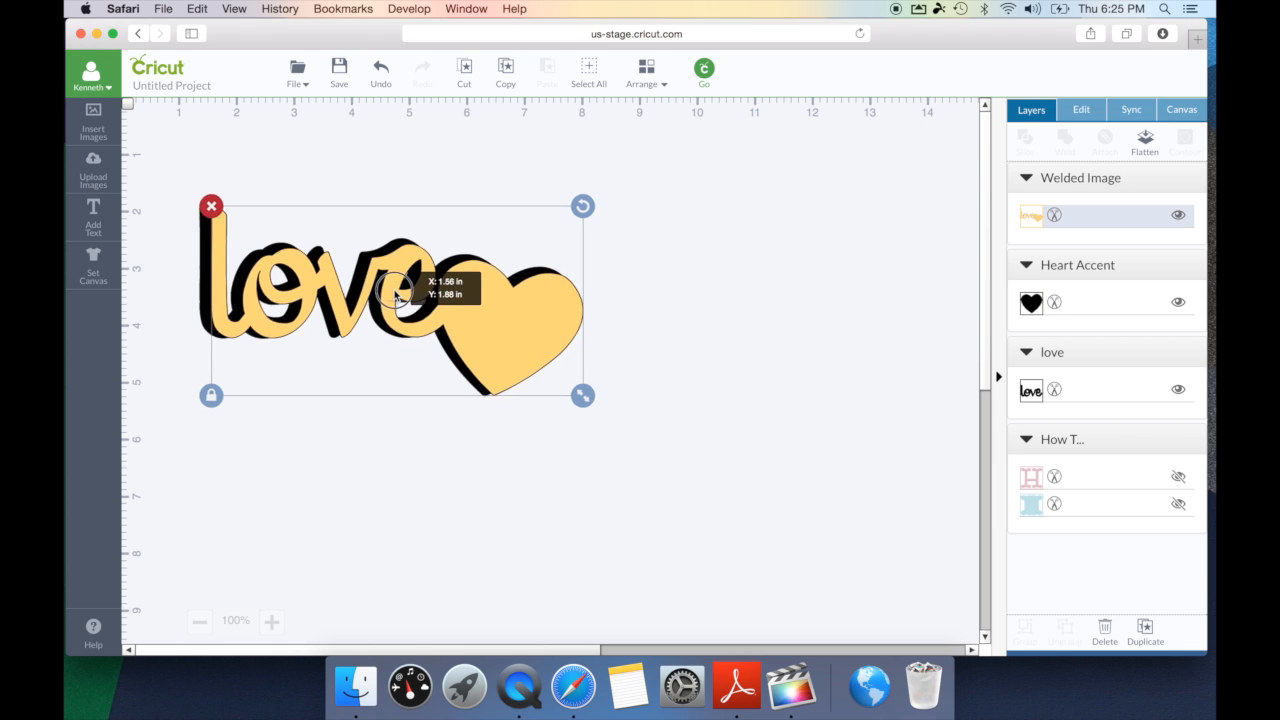
pyautogui.moveTo(395, 290); pyautogui.dragTo(760, 510)
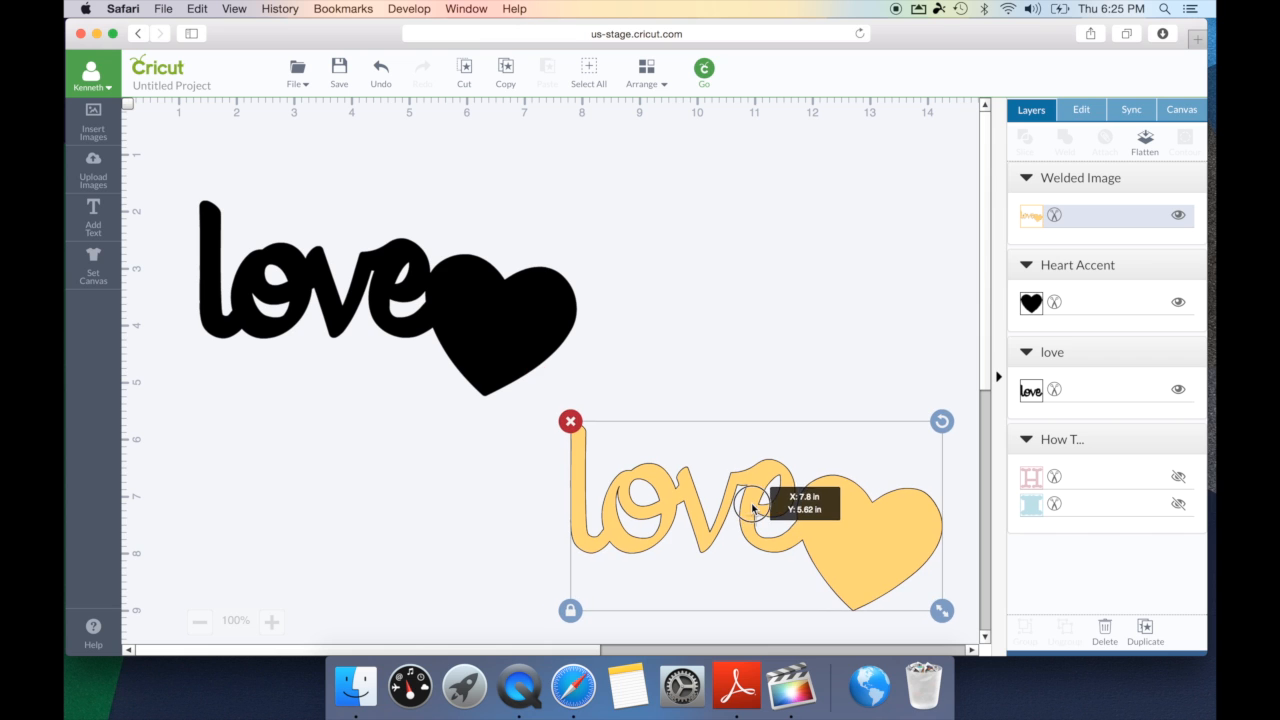
pyautogui.click(170, 181)
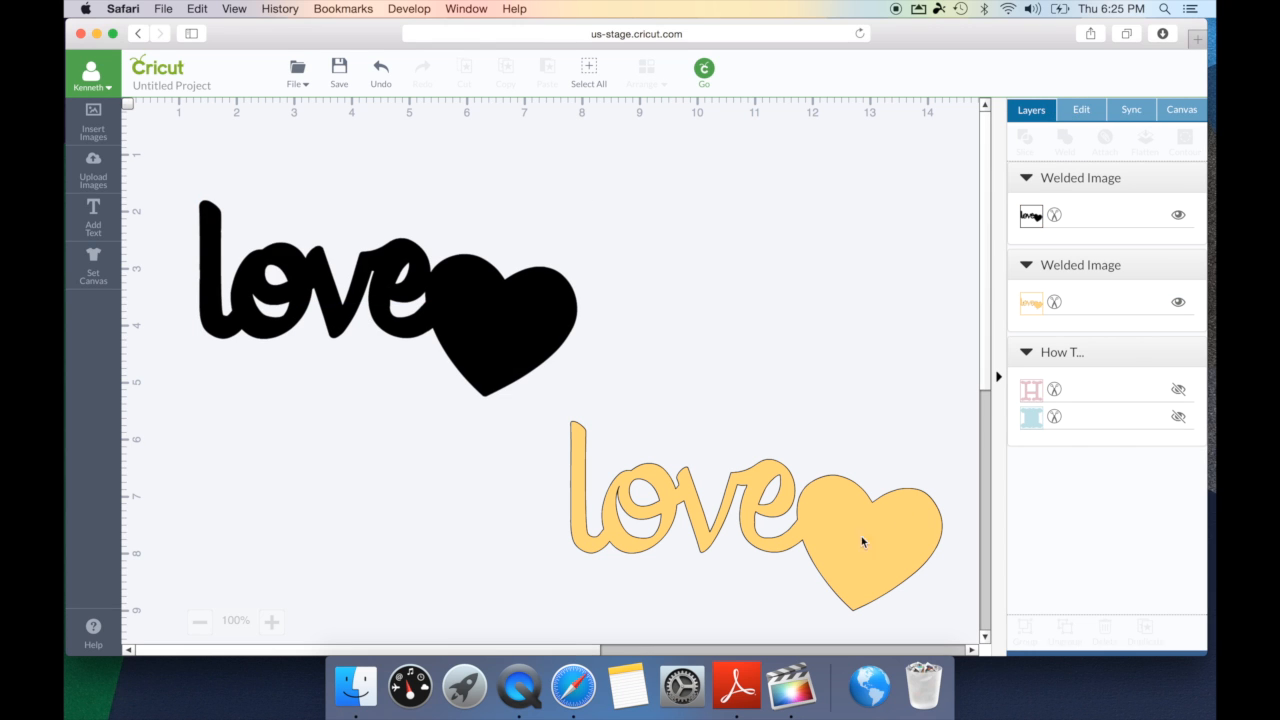
pyautogui.moveTo(863, 543); pyautogui.dragTo(528, 370)
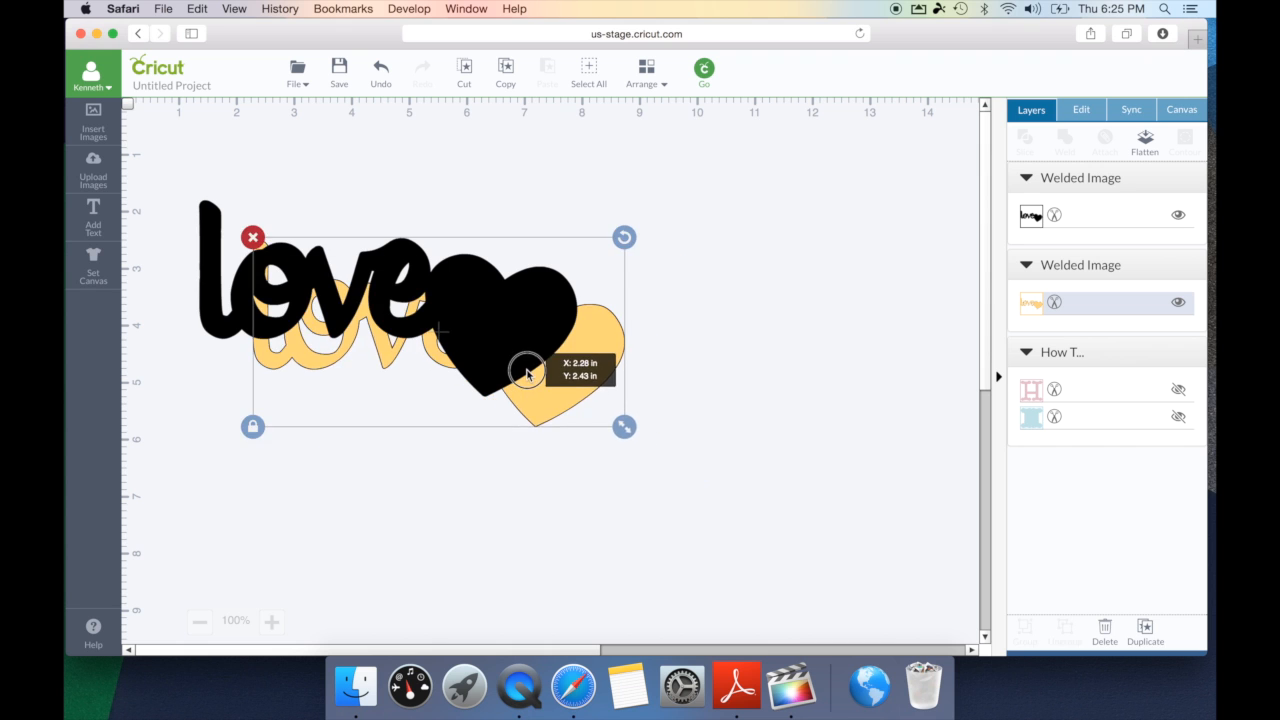
# Move the welded yellow love design to the front, over the black shadow.
pyautogui.moveTo(527, 370); pyautogui.dragTo(725, 320)
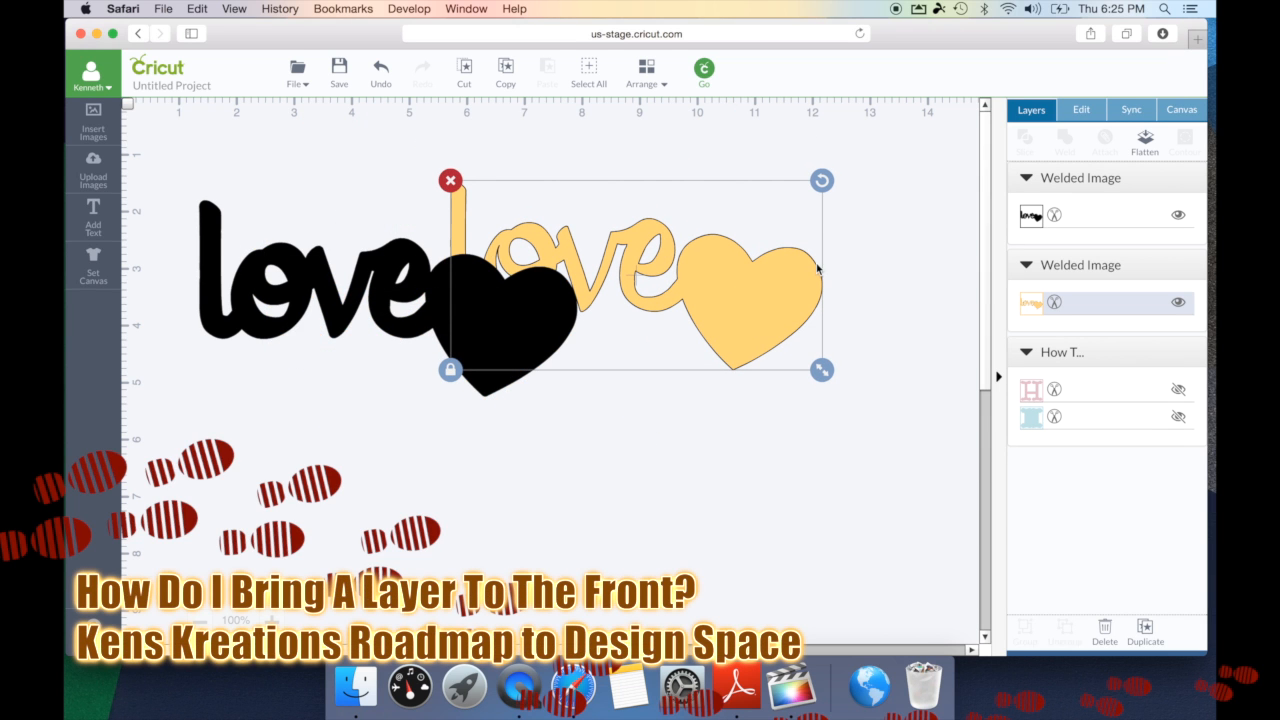
pyautogui.rightClick(760, 290)
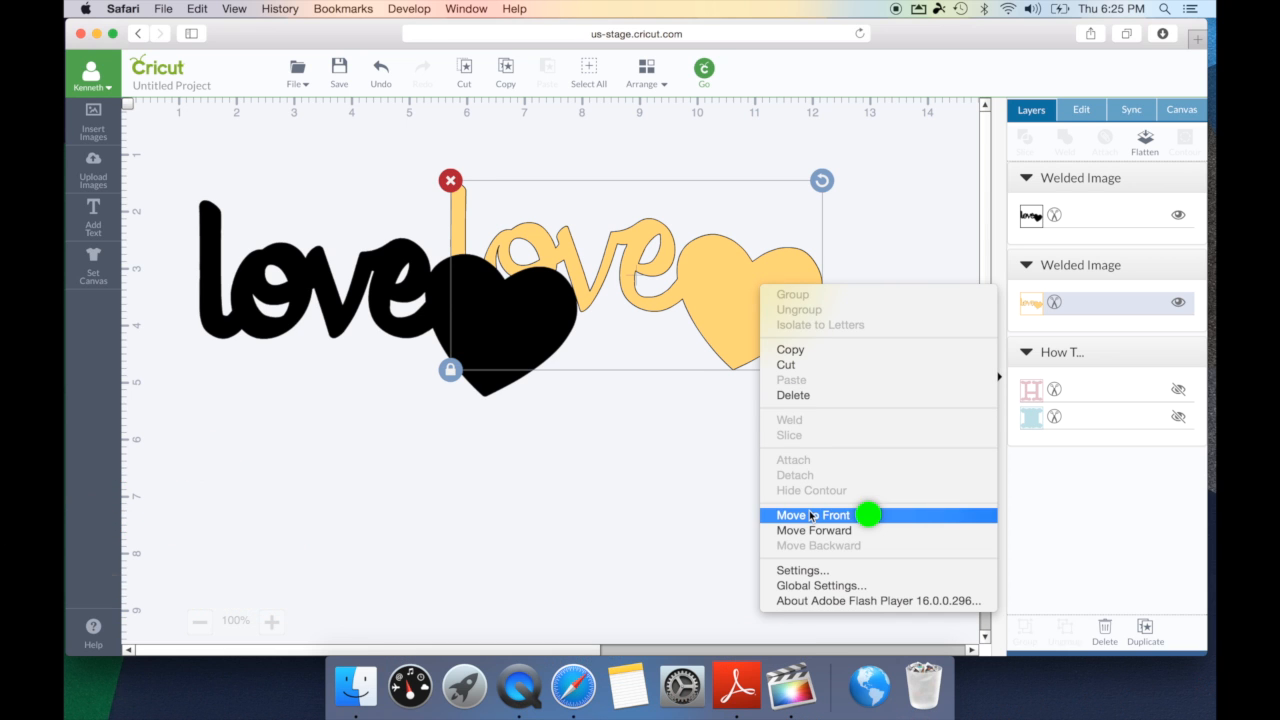
pyautogui.click(812, 515)
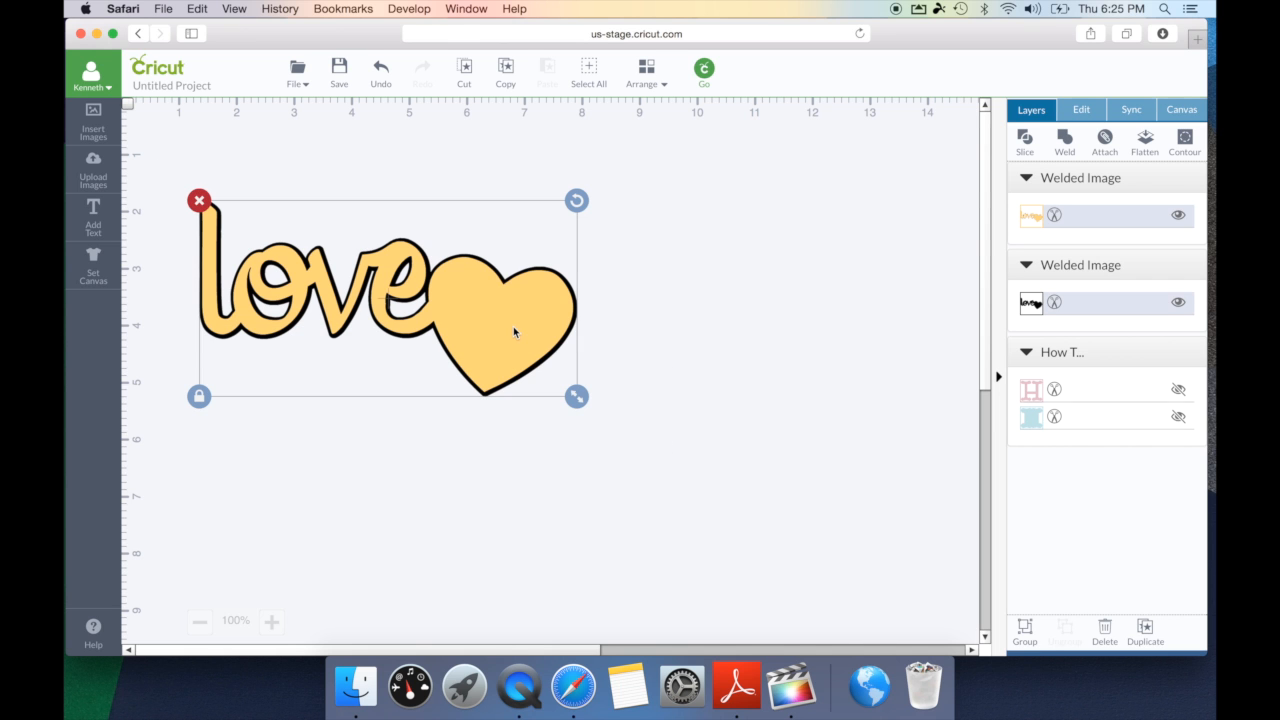
# Group the yellow love heart together with its black shadow.
pyautogui.rightClick(520, 333)
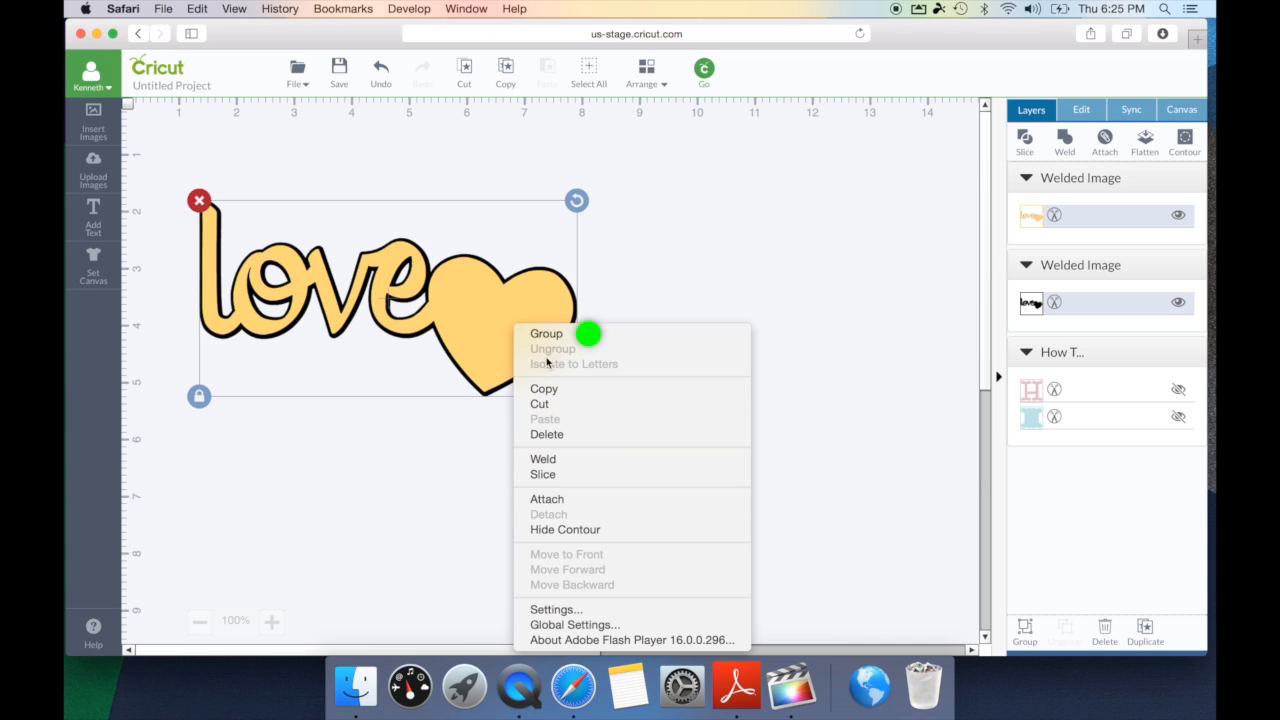
pyautogui.click(546, 333)
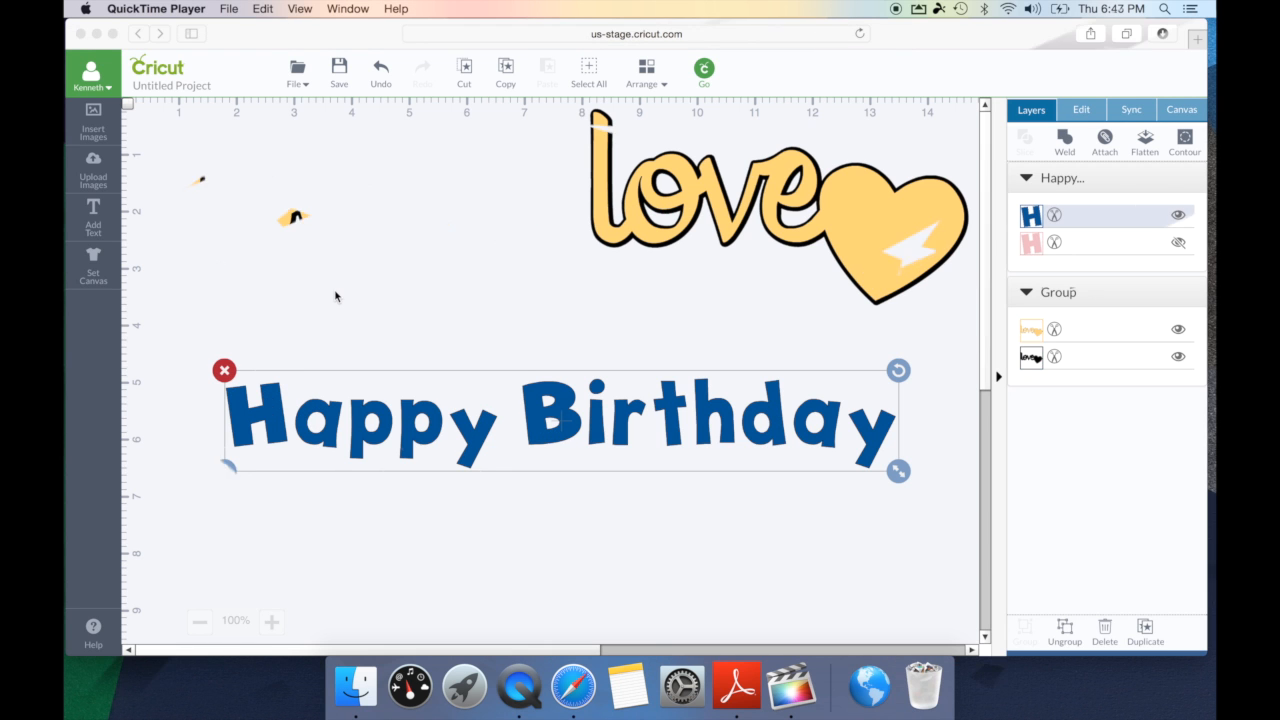
# Tighten the Happy Birthday letter spacing to about -14.5 pt in the Edit settings.
pyautogui.click(1178, 242)
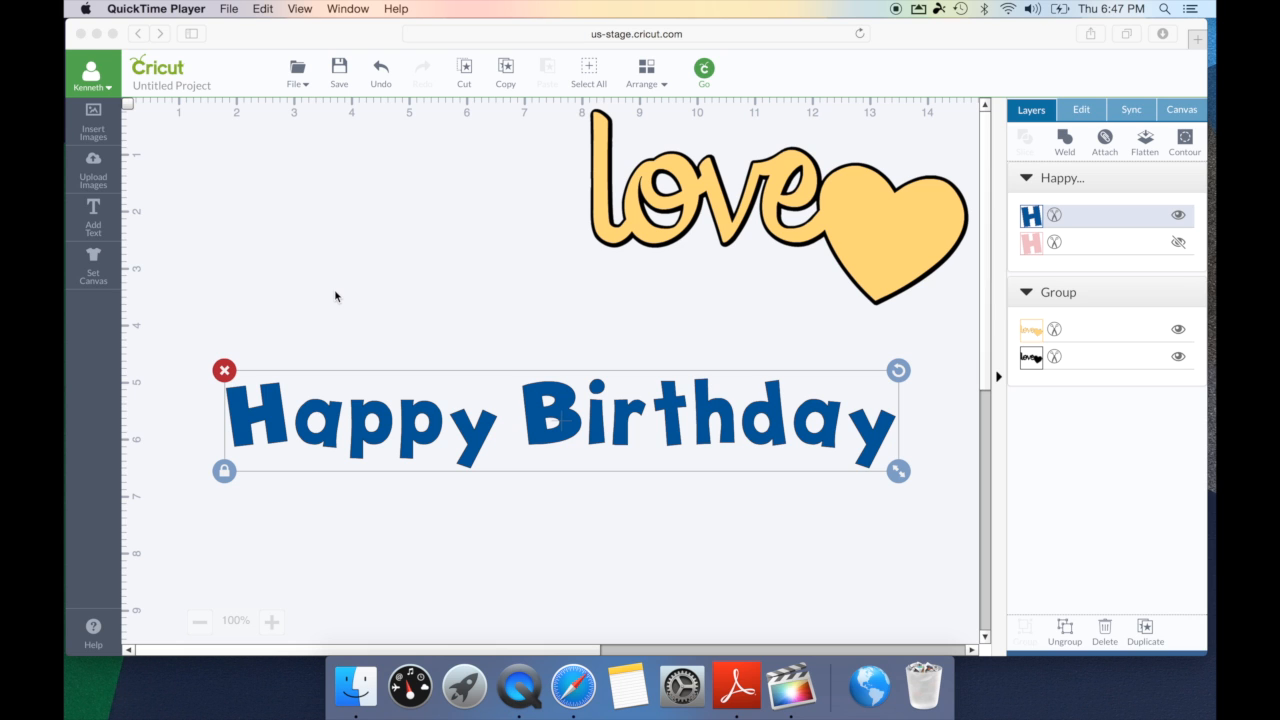
pyautogui.moveTo(857, 42)
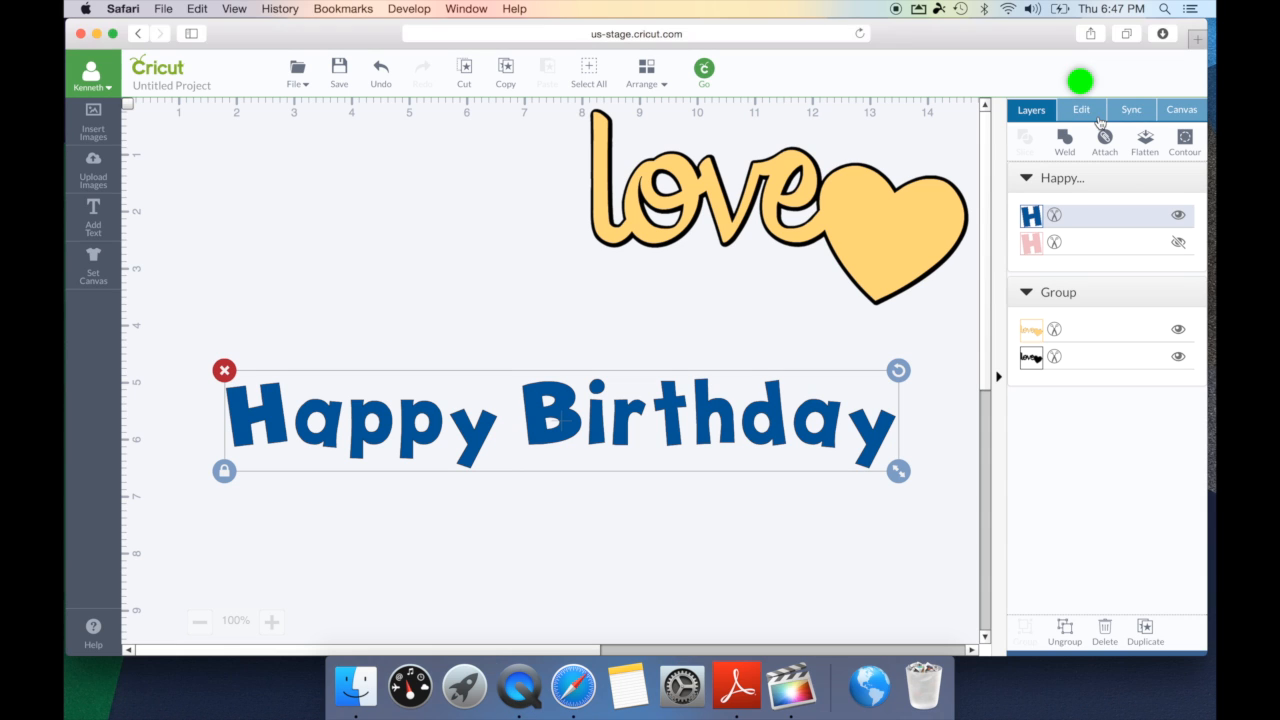
pyautogui.click(1081, 109)
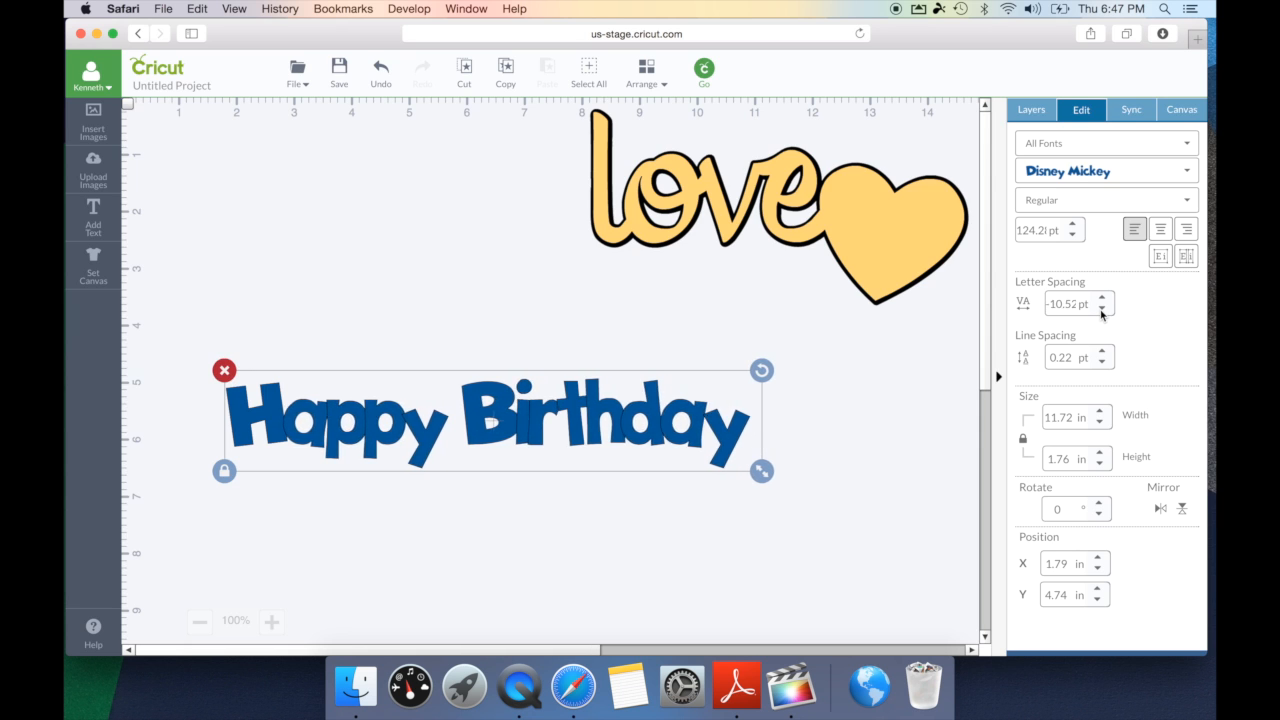
pyautogui.click(1097, 309)
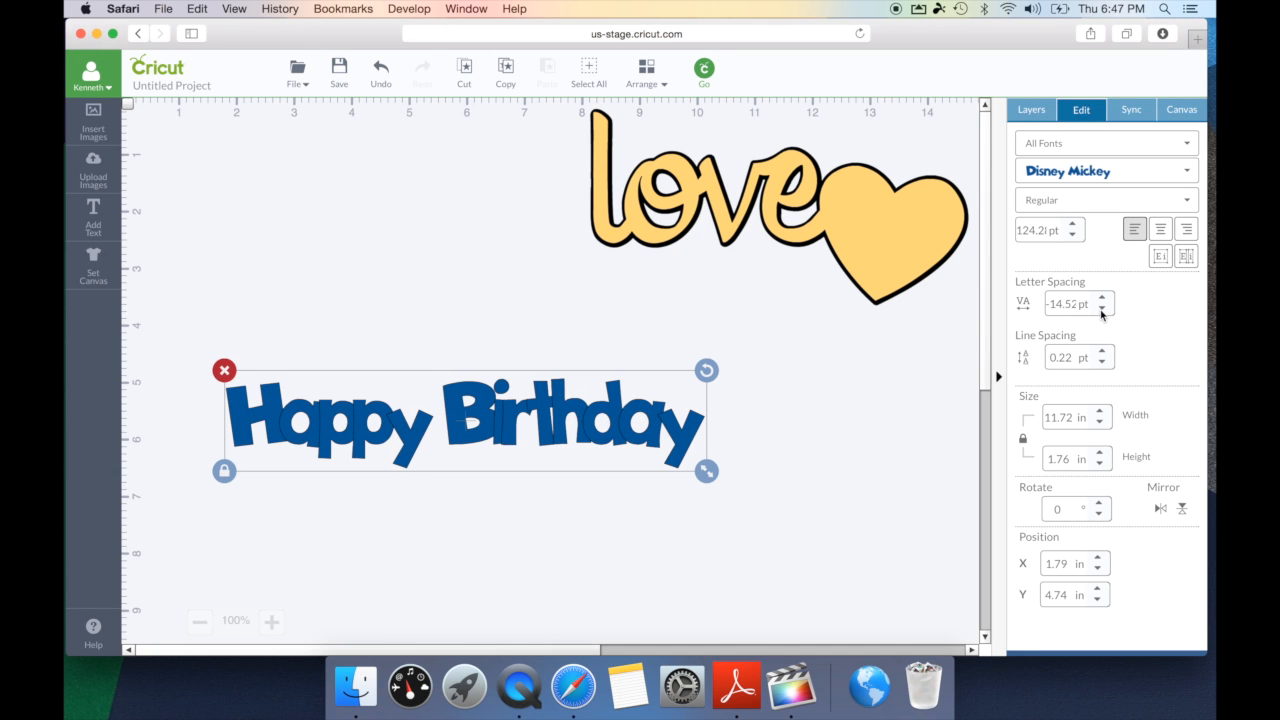
pyautogui.moveTo(897, 462)
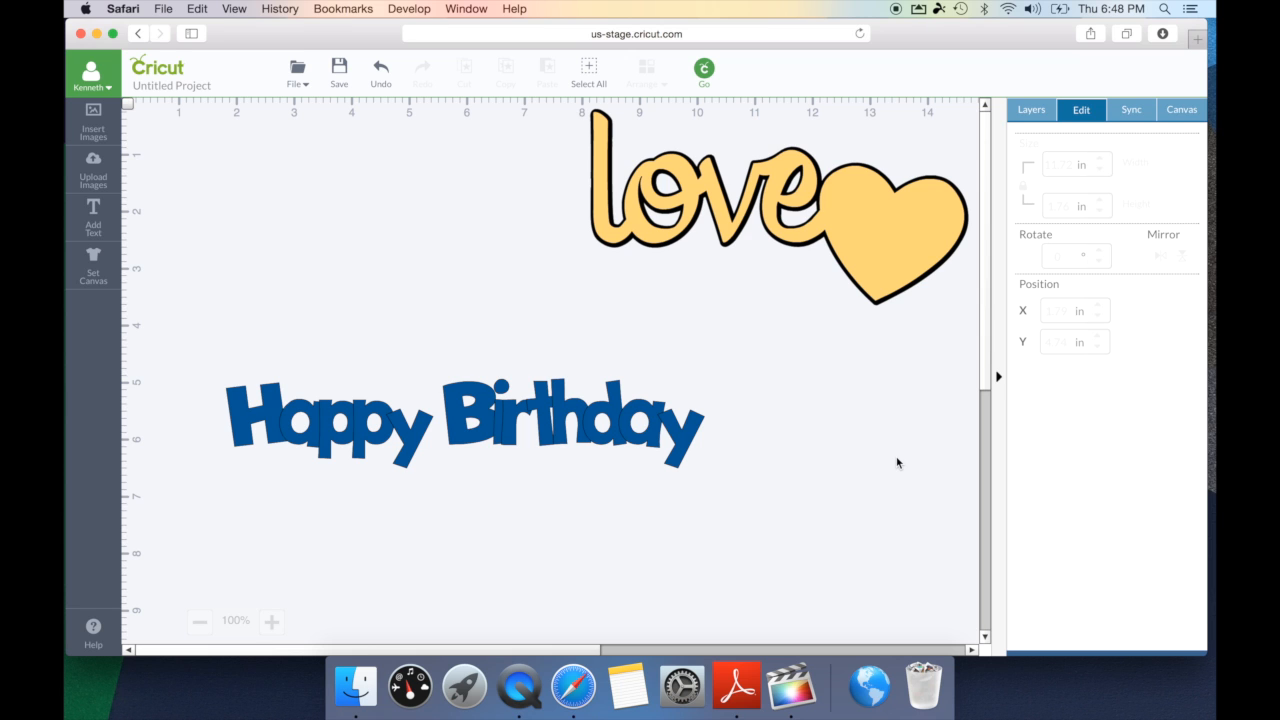
# Select the Happy Birthday text layer.
pyautogui.click(1031, 109)
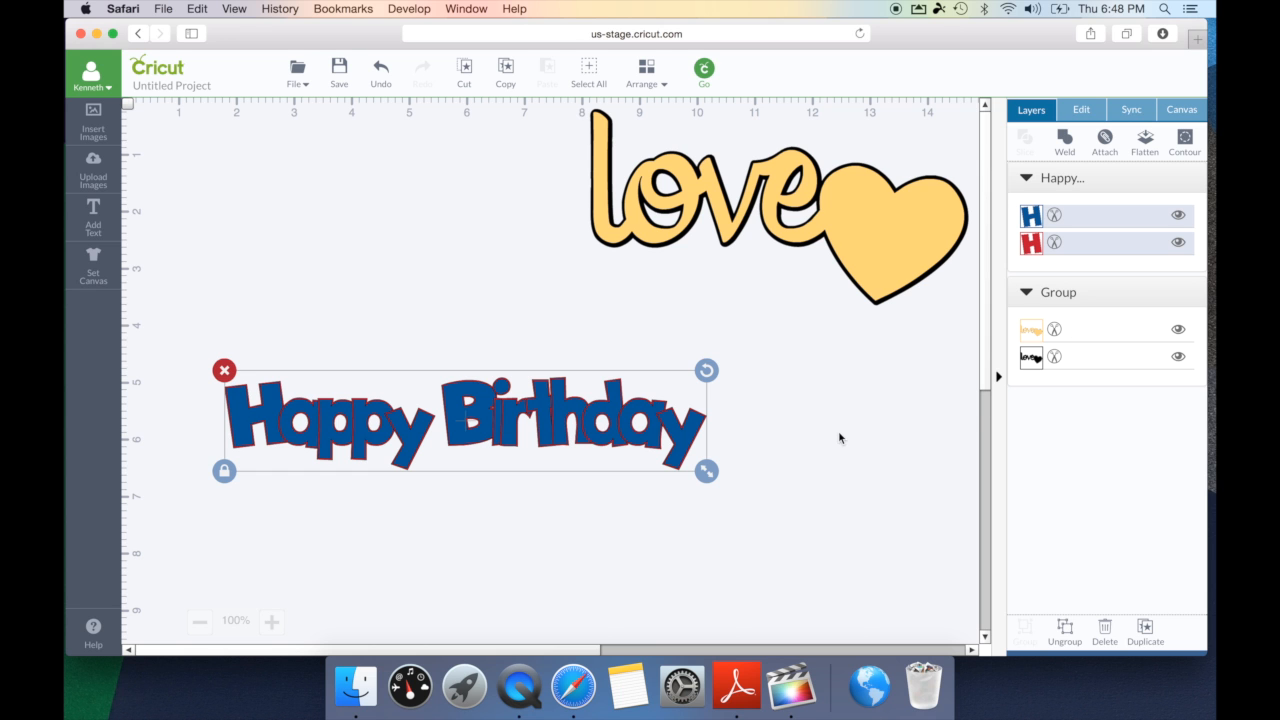
pyautogui.moveTo(612, 443)
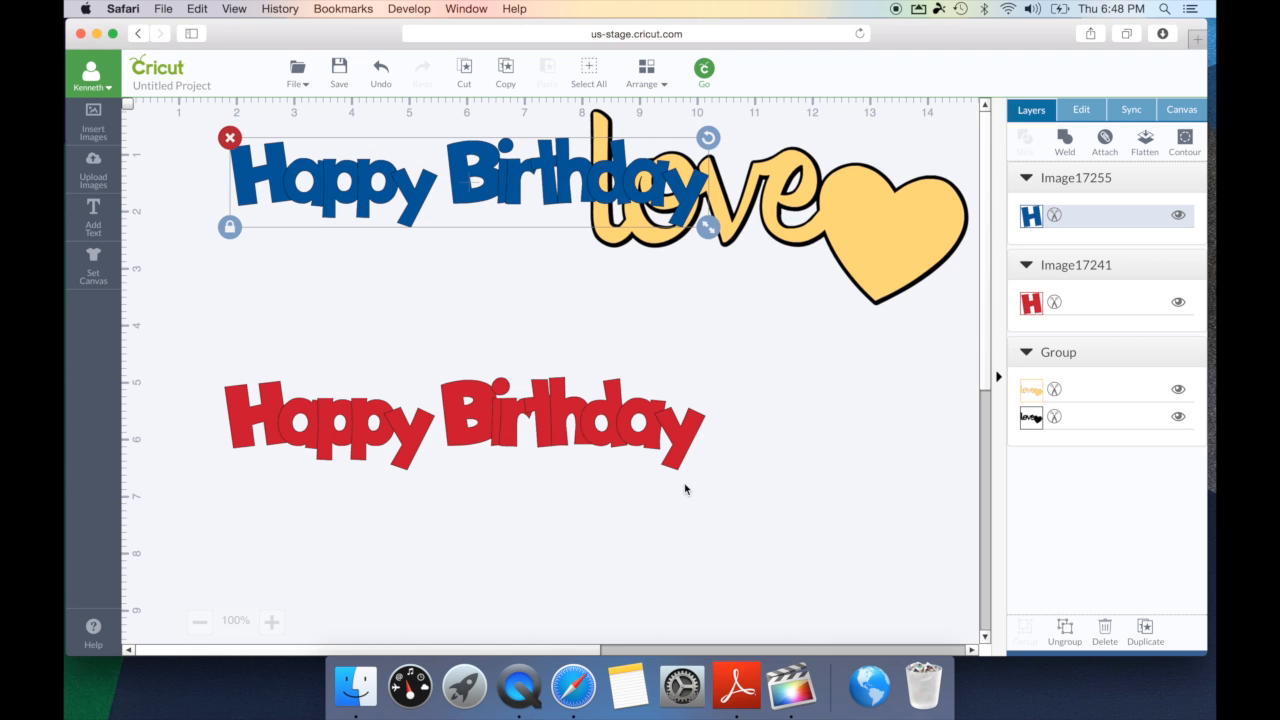
# Weld the red and blue Happy Birthday copies into single solid shapes.
pyautogui.click(194, 357)
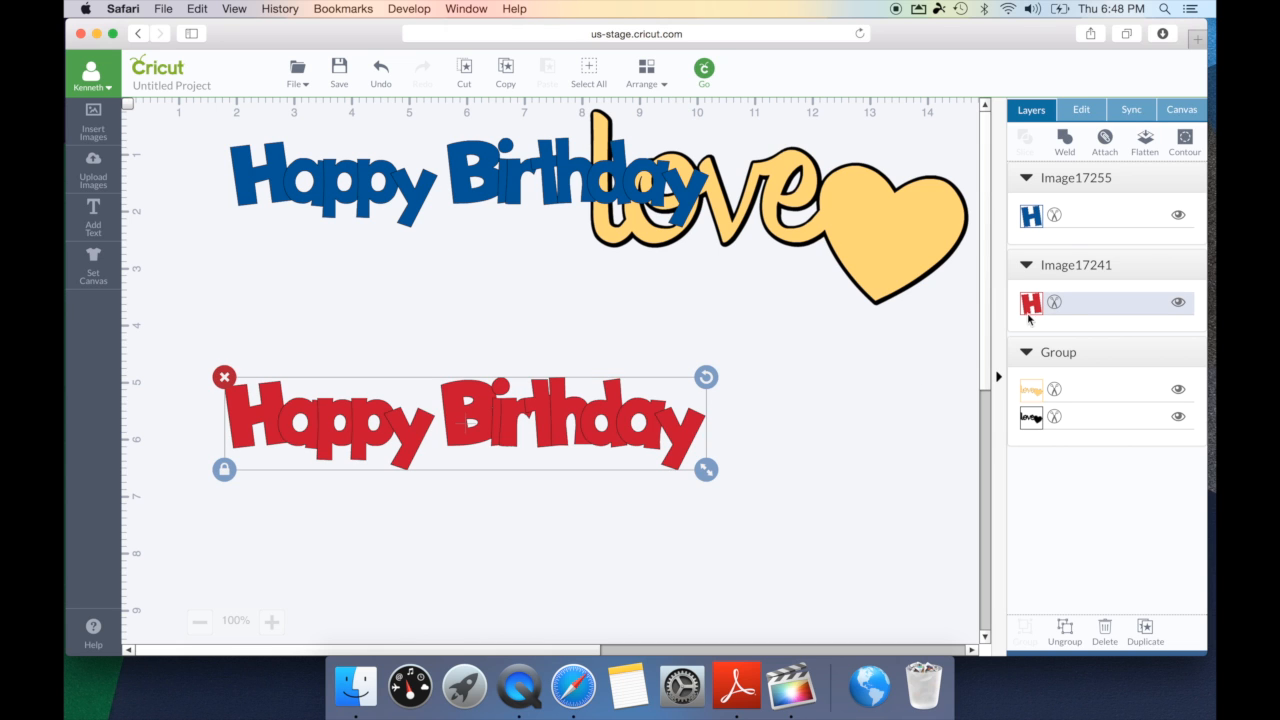
pyautogui.click(1064, 138)
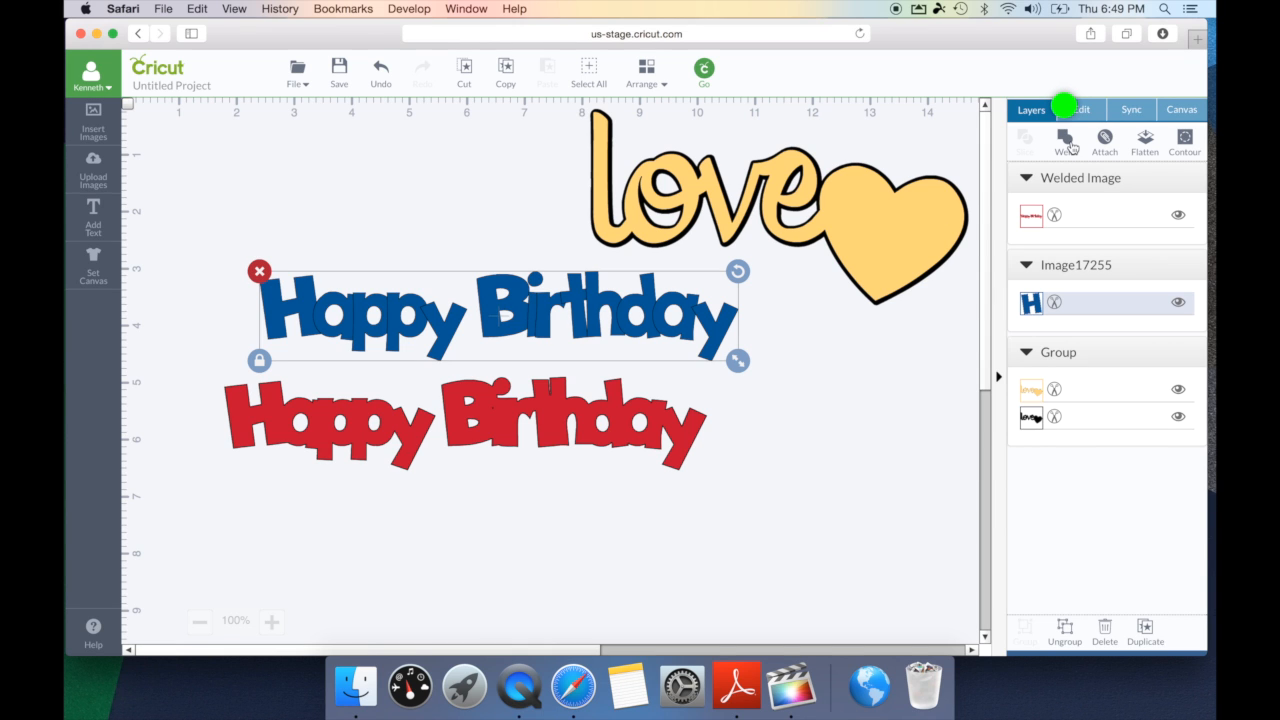
pyautogui.click(1065, 140)
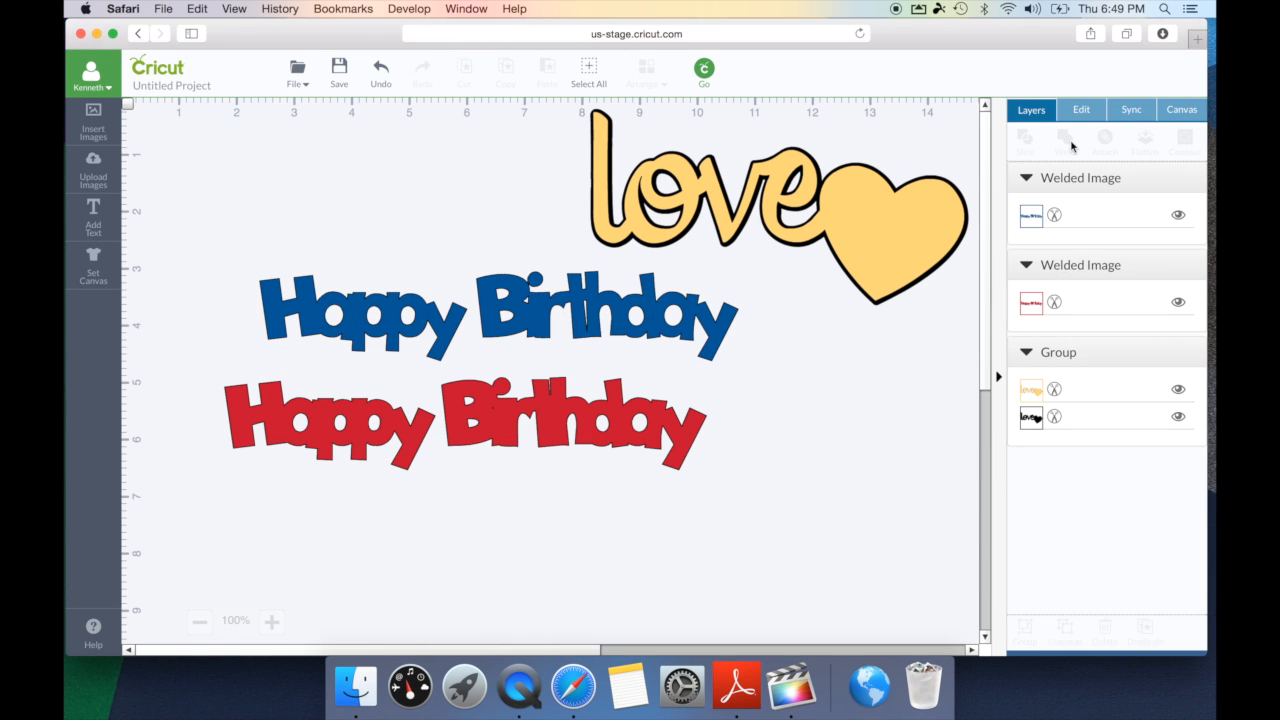
pyautogui.moveTo(558, 305)
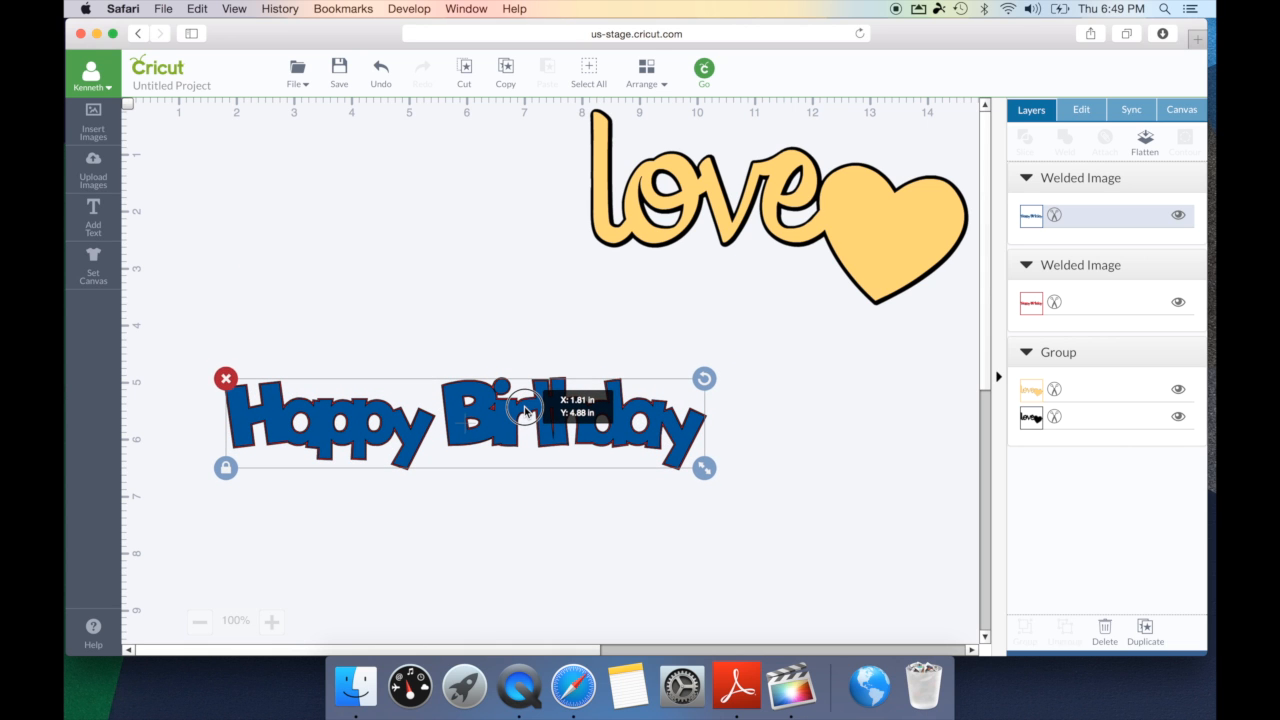
pyautogui.click(572, 562)
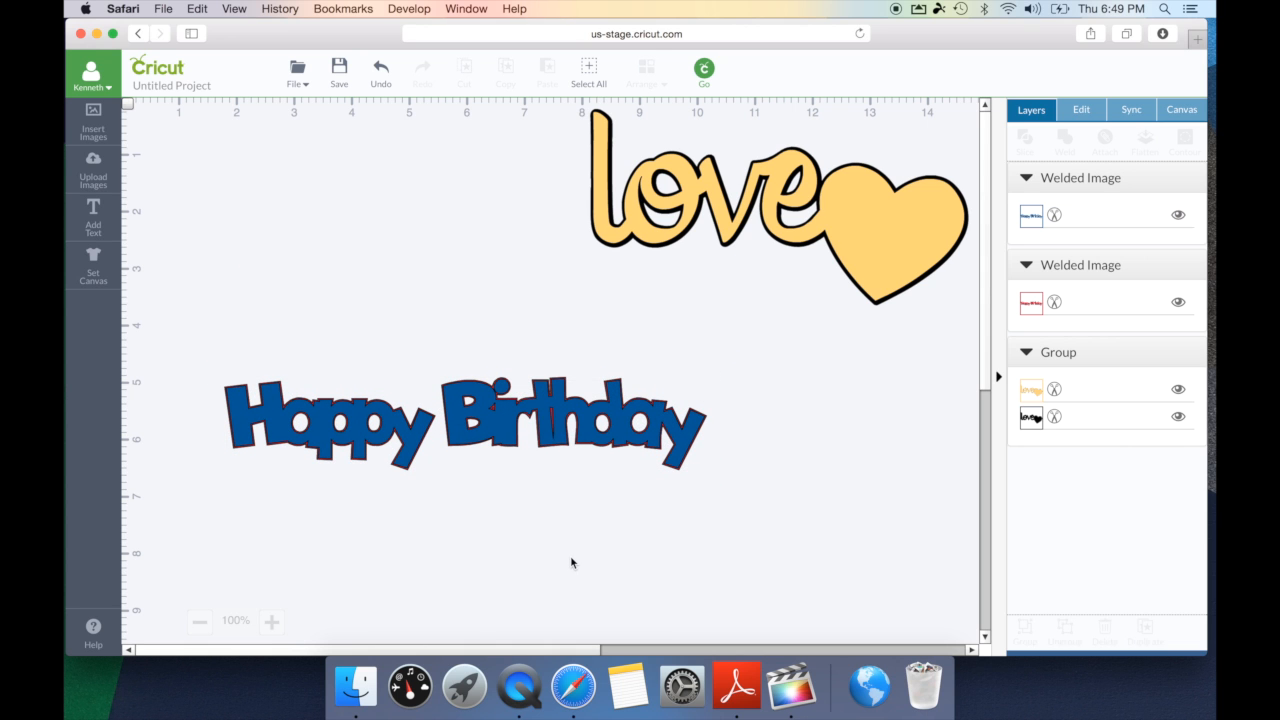
pyautogui.moveTo(490, 496)
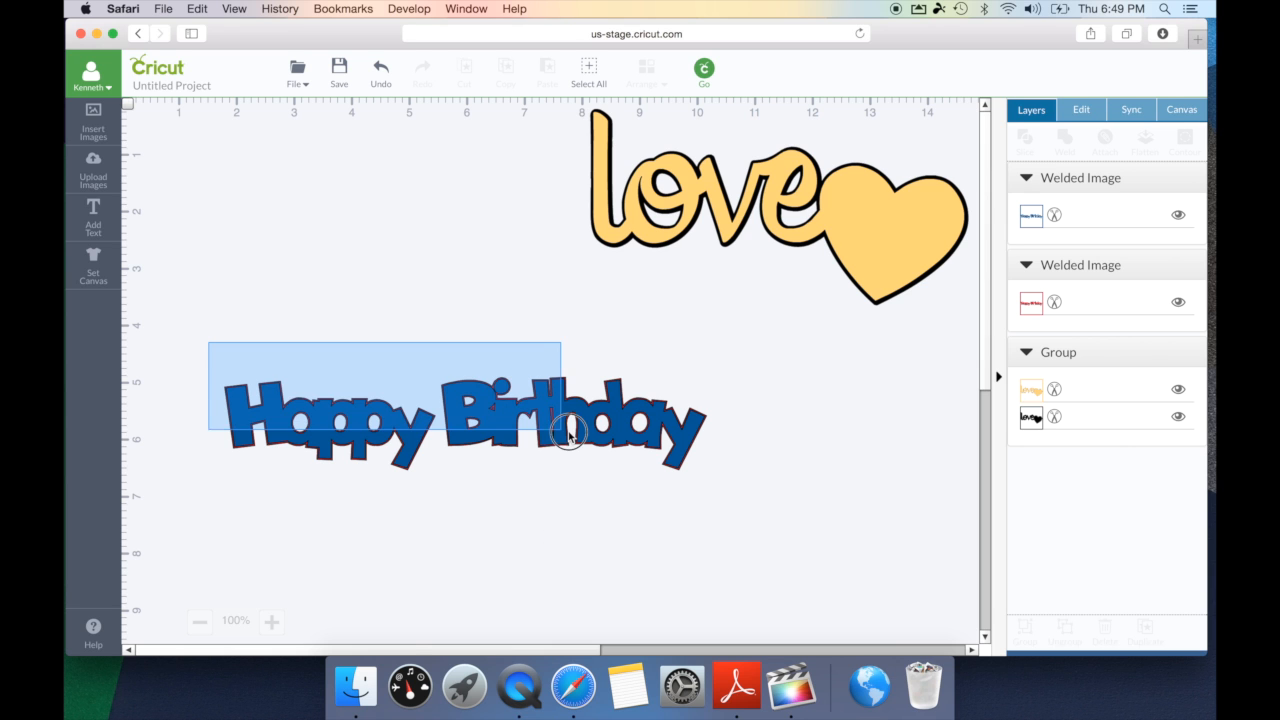
pyautogui.click(560, 420)
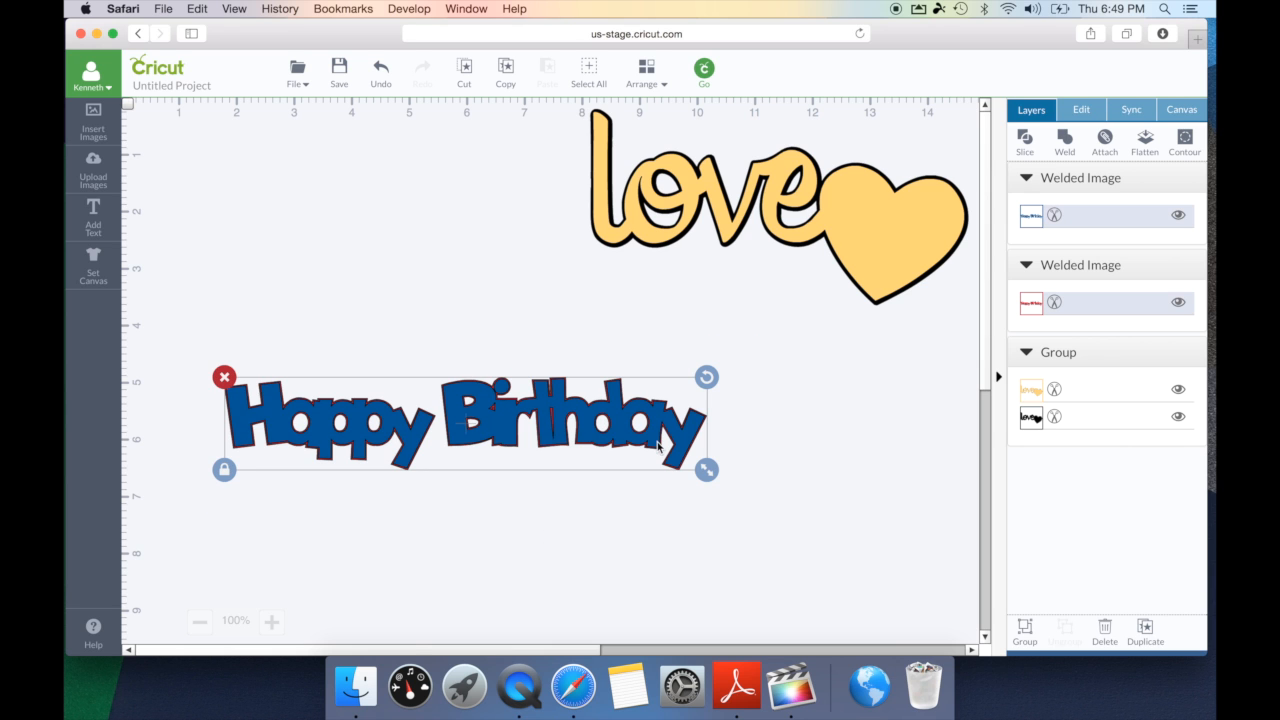
pyautogui.moveTo(687, 341)
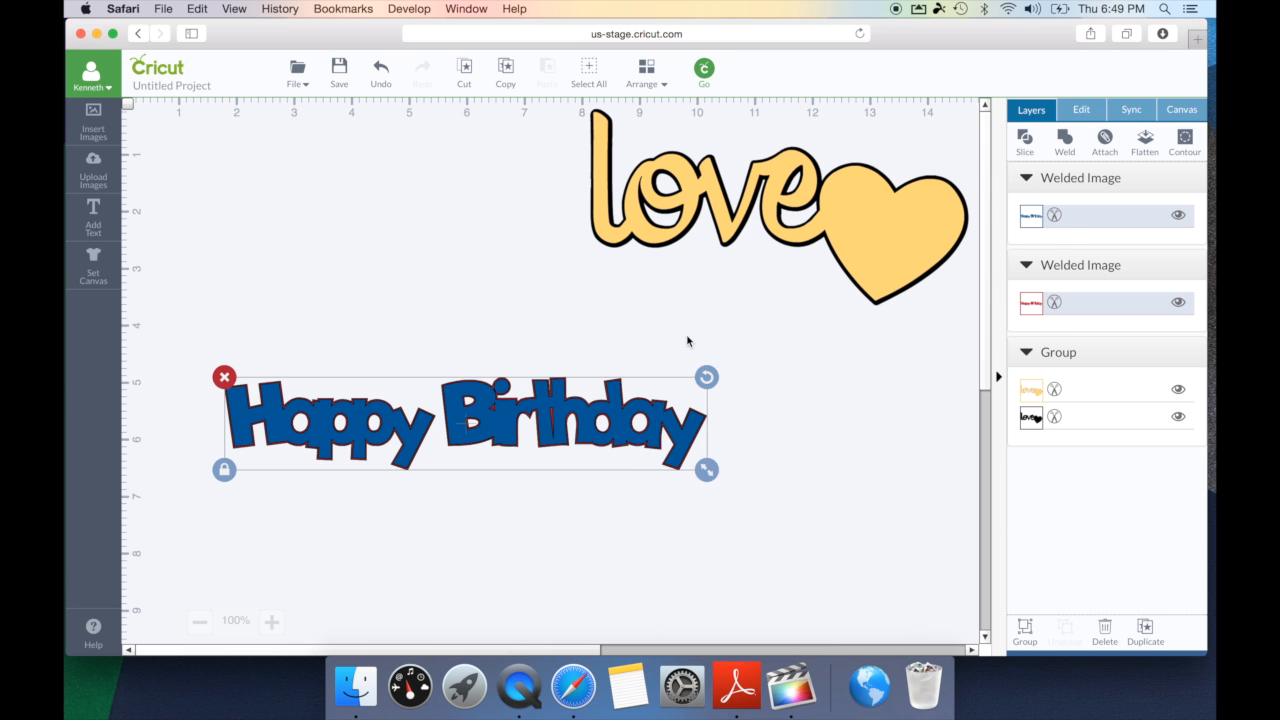
pyautogui.rightClick(687, 452)
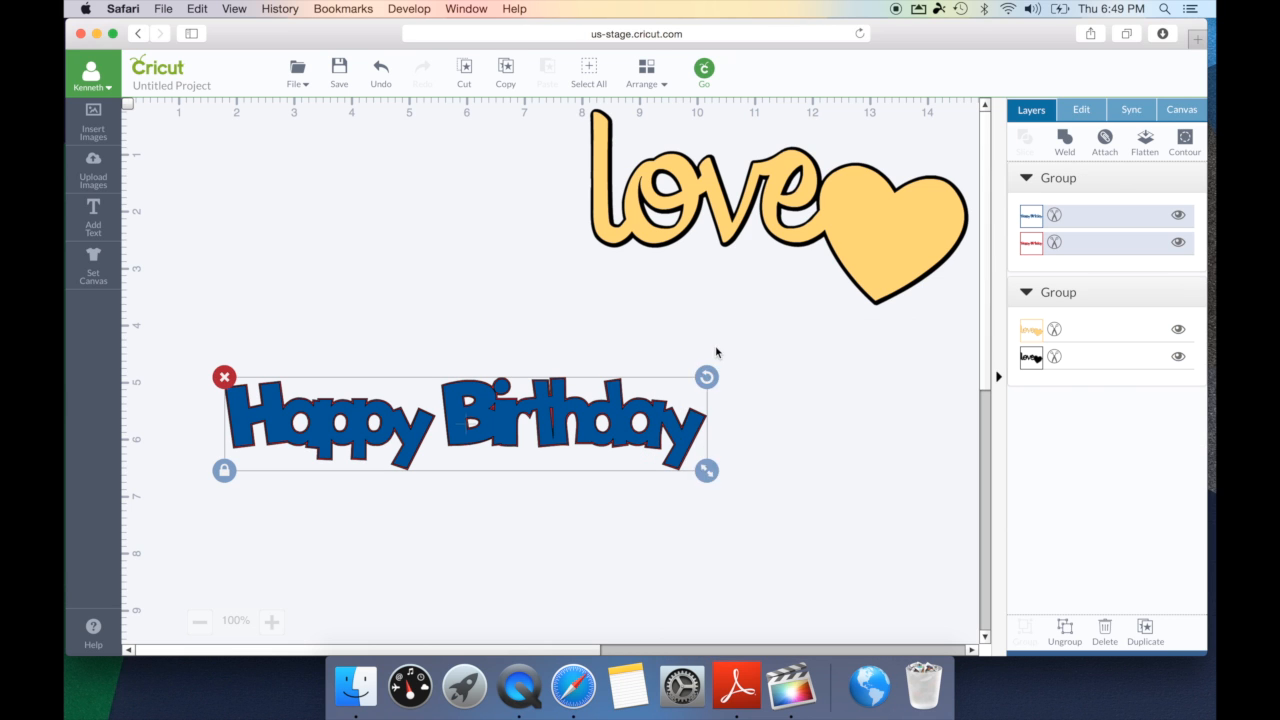
pyautogui.click(1064, 140)
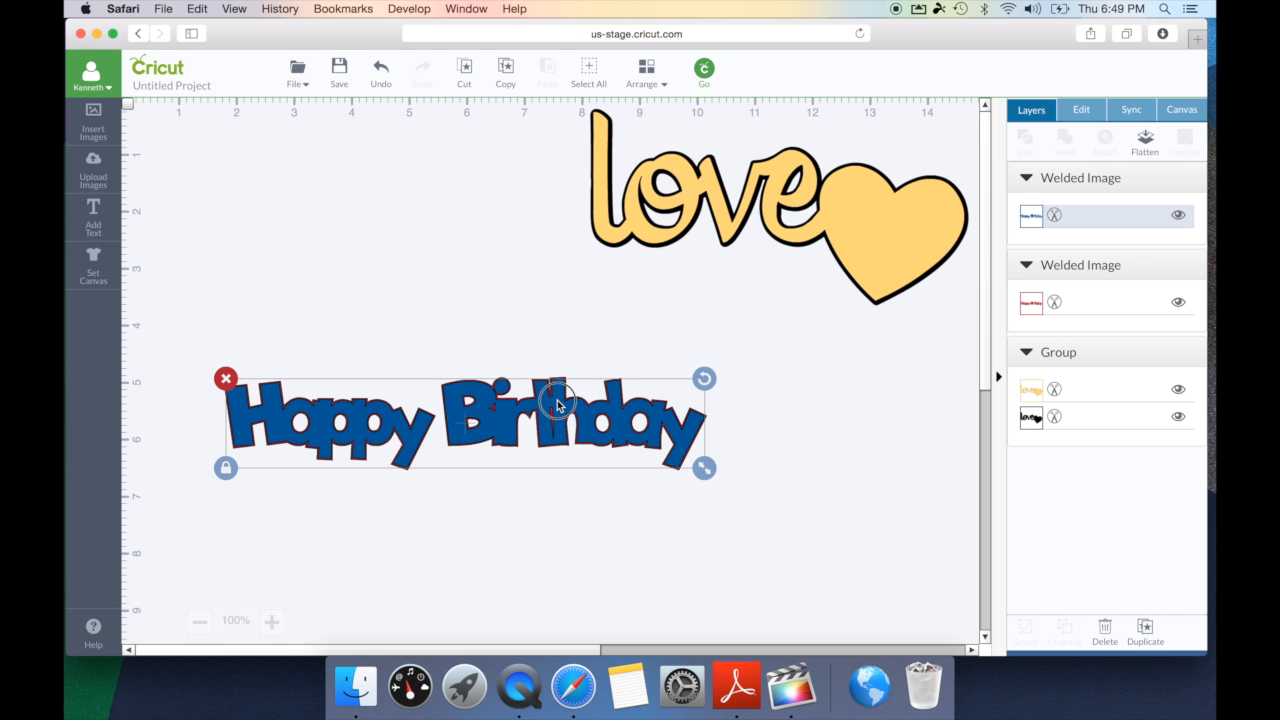
# Nudge the blue 'Happy Birthday' off the red copy as a drop shadow, then group them.
pyautogui.moveTo(560, 410); pyautogui.dragTo(565, 415)
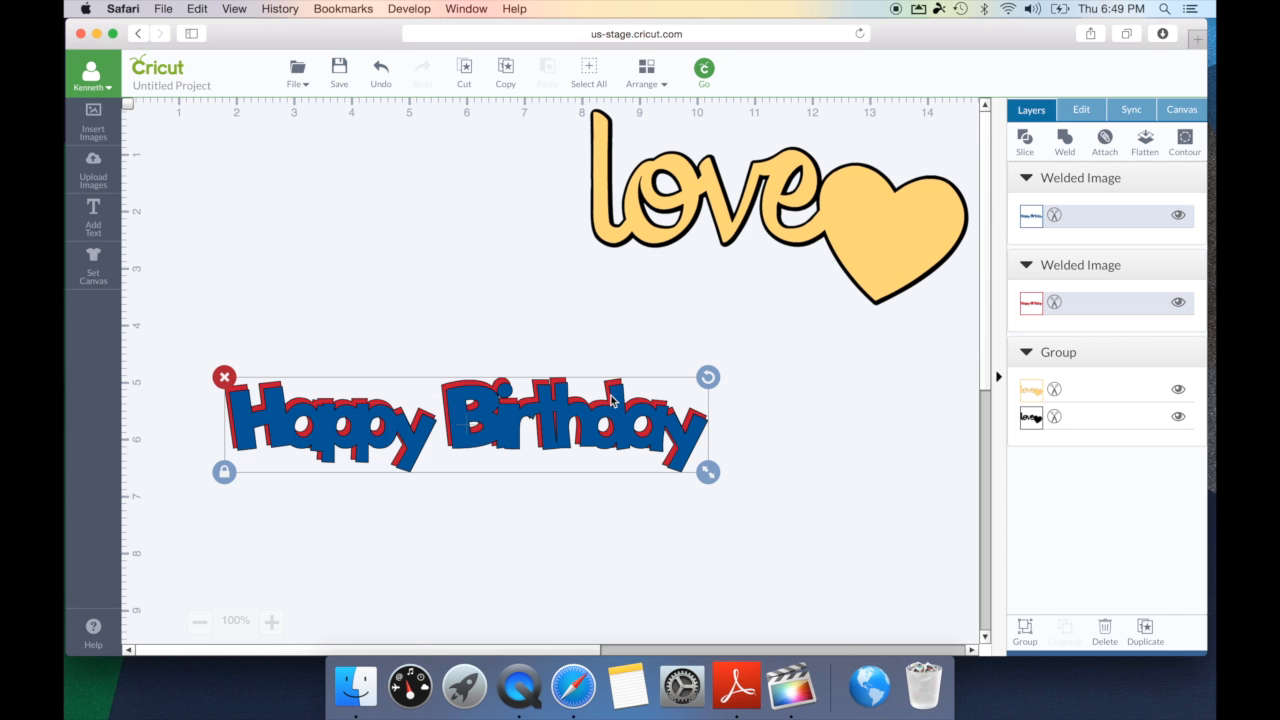
pyautogui.click(652, 340)
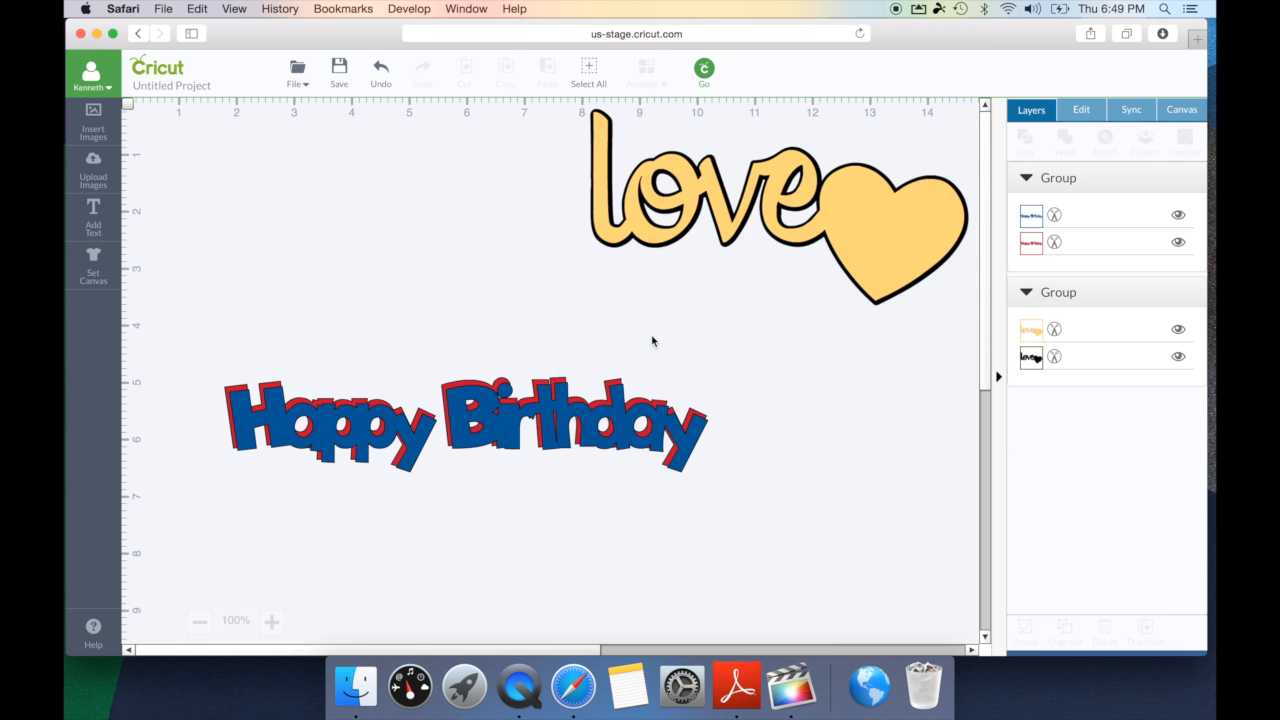
pyautogui.click(465, 420)
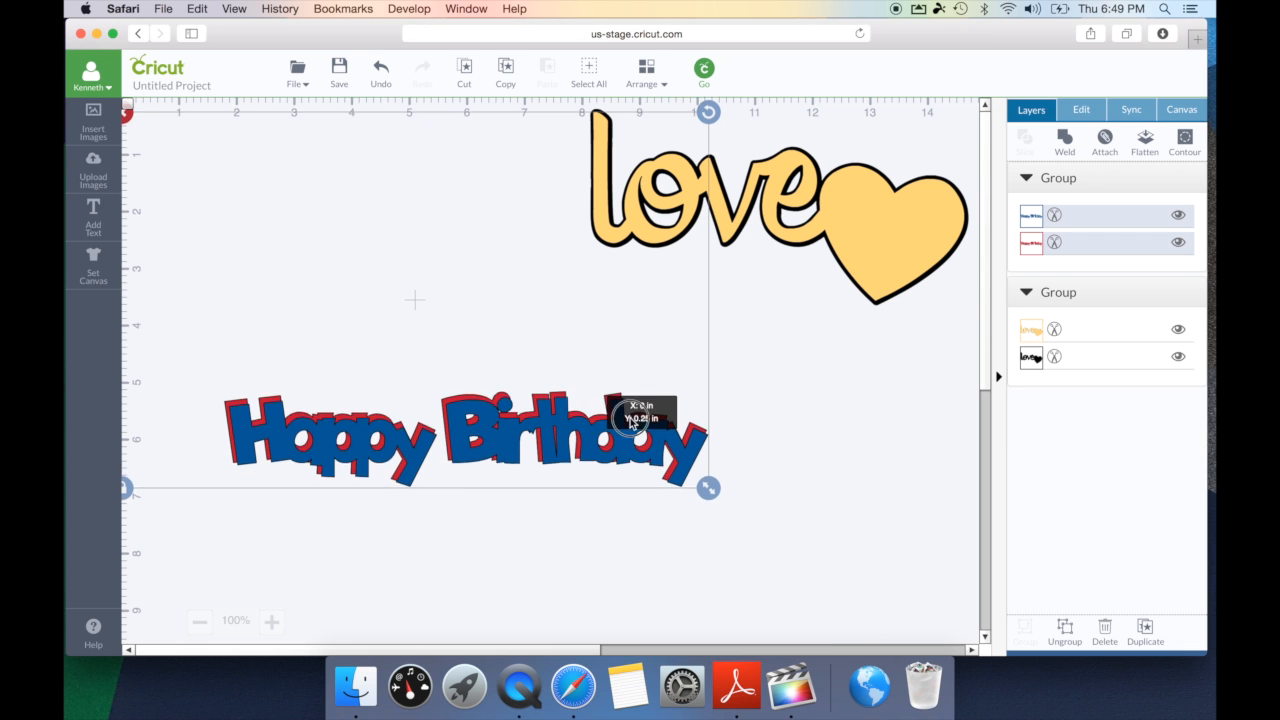